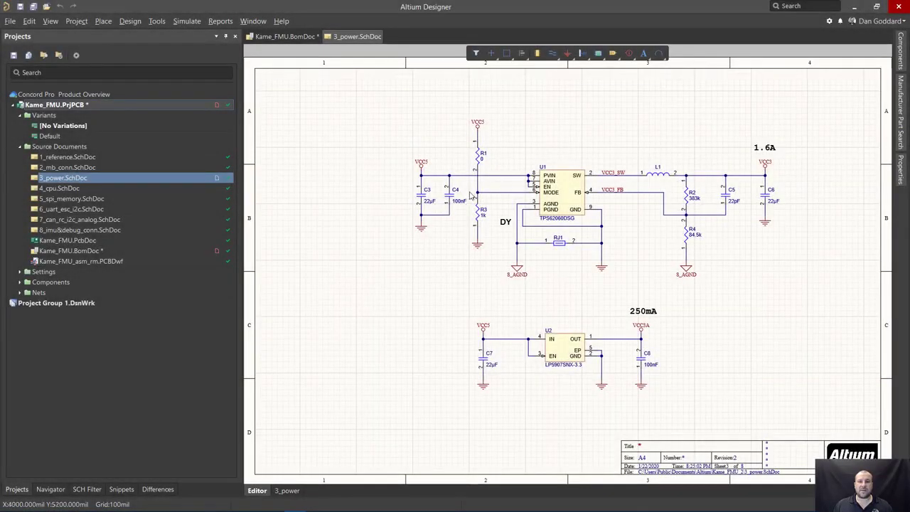
{"action": "mouse_move", "coordinate": [314, 230]}
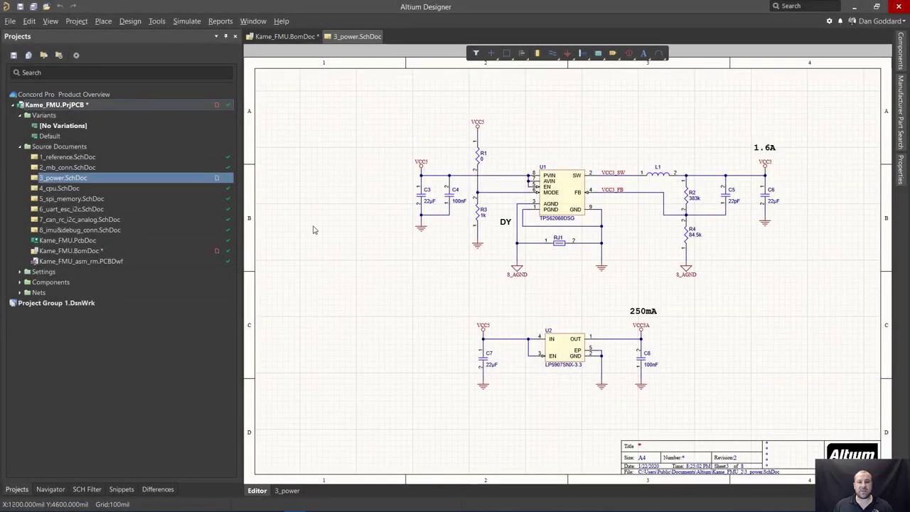
{"action": "mouse_move", "coordinate": [321, 208]}
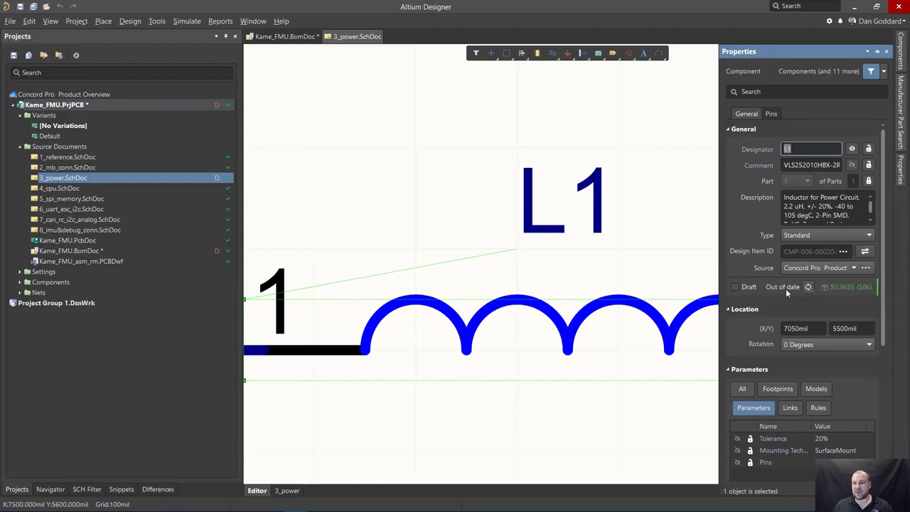
{"action": "mouse_move", "coordinate": [788, 287]}
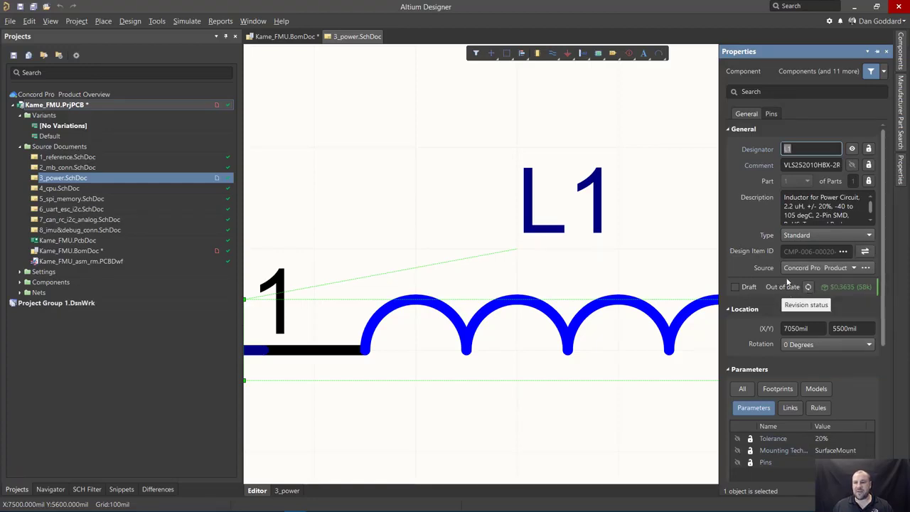
{"action": "mouse_move", "coordinate": [808, 287]}
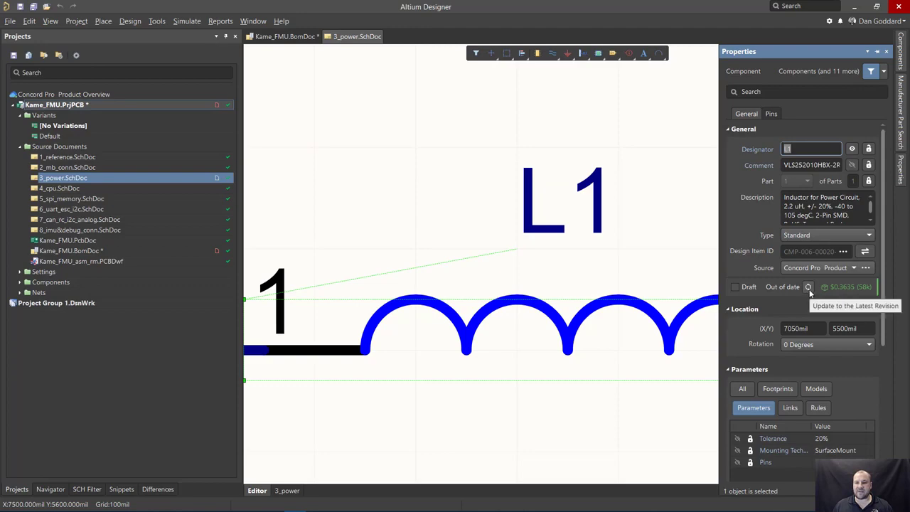
Update inductor L1 to its latest revision and remove the stray 2.2µH value label
{"action": "type", "text": "L1"}
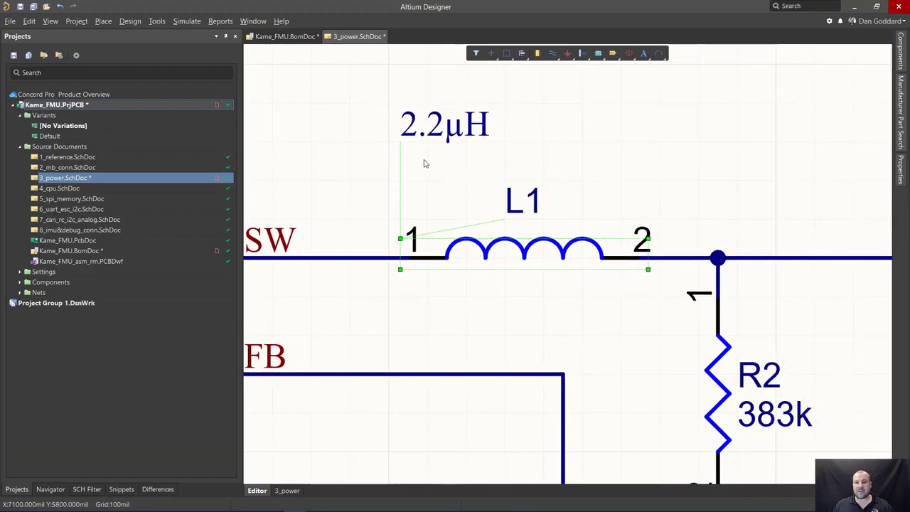
{"action": "mouse_move", "coordinate": [463, 155]}
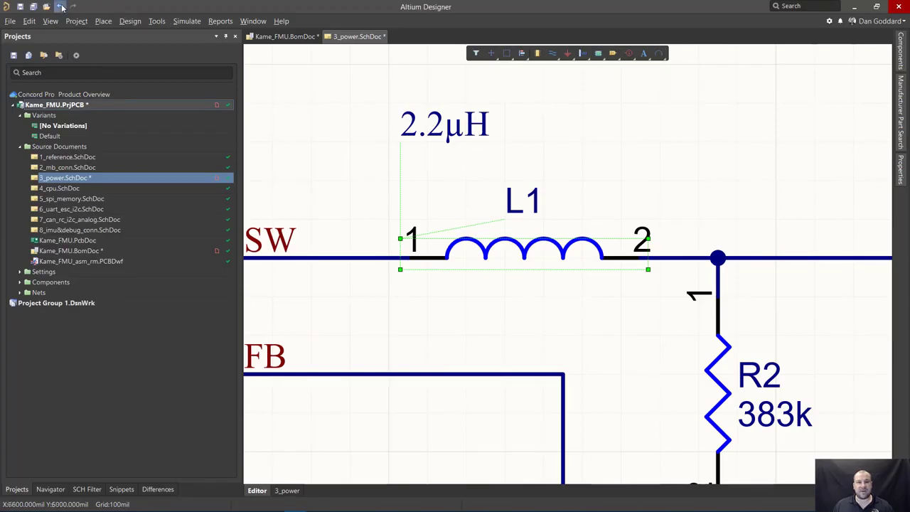
{"action": "left_click", "coordinate": [60, 6]}
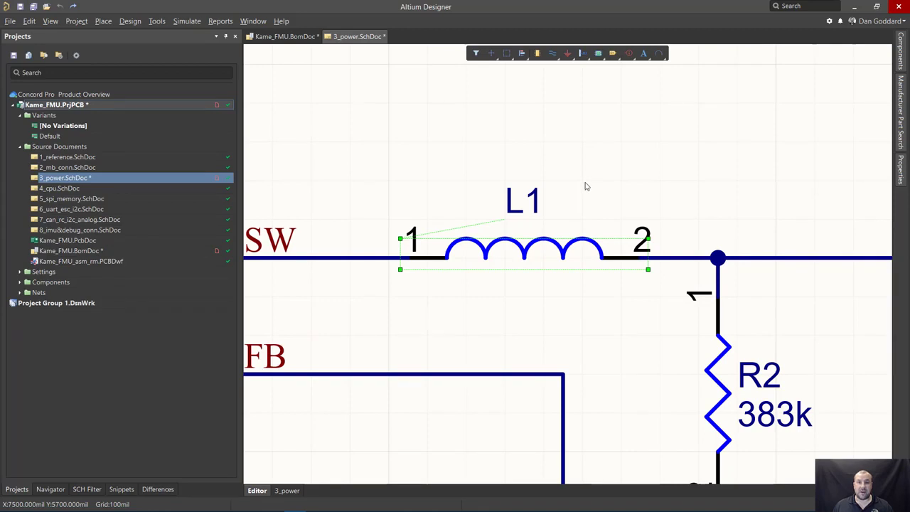
{"action": "mouse_move", "coordinate": [884, 57]}
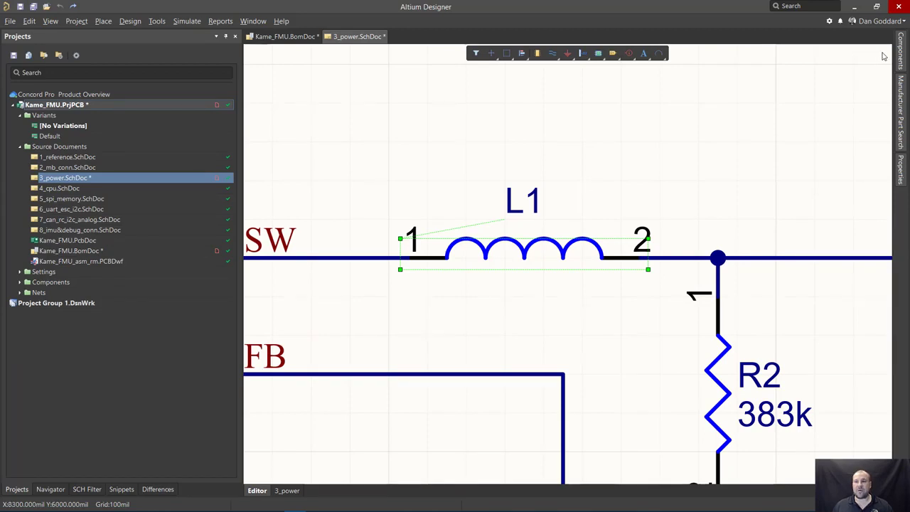
Show the Components panel listing all 689 parts with the category tree expanded
{"action": "left_click", "coordinate": [900, 50]}
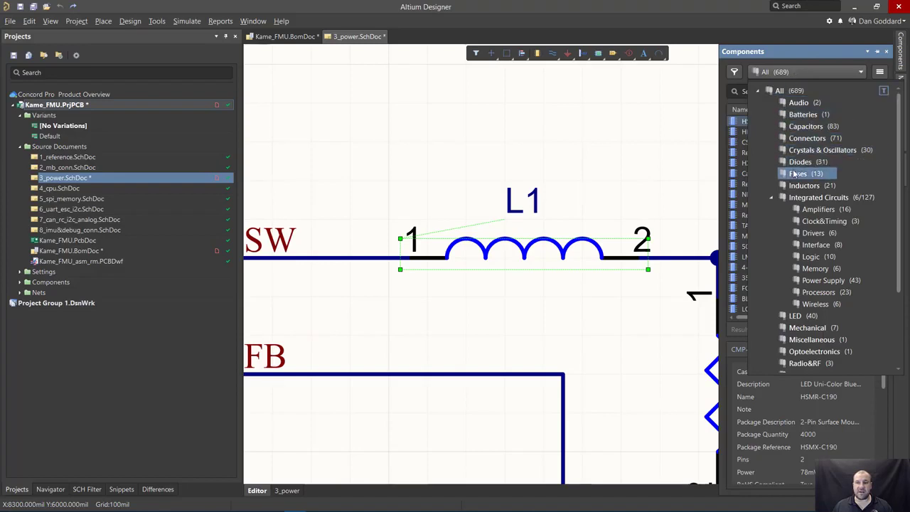
{"action": "left_click", "coordinate": [820, 196]}
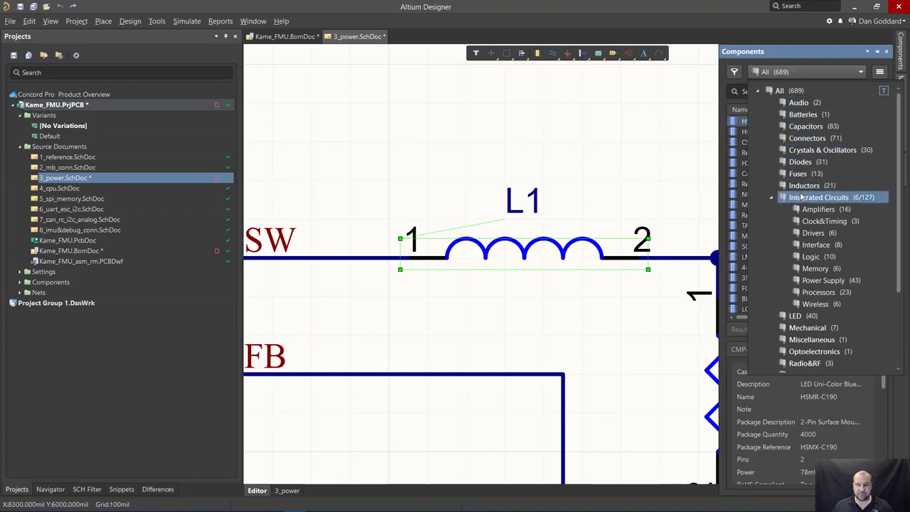
{"action": "left_click", "coordinate": [819, 196]}
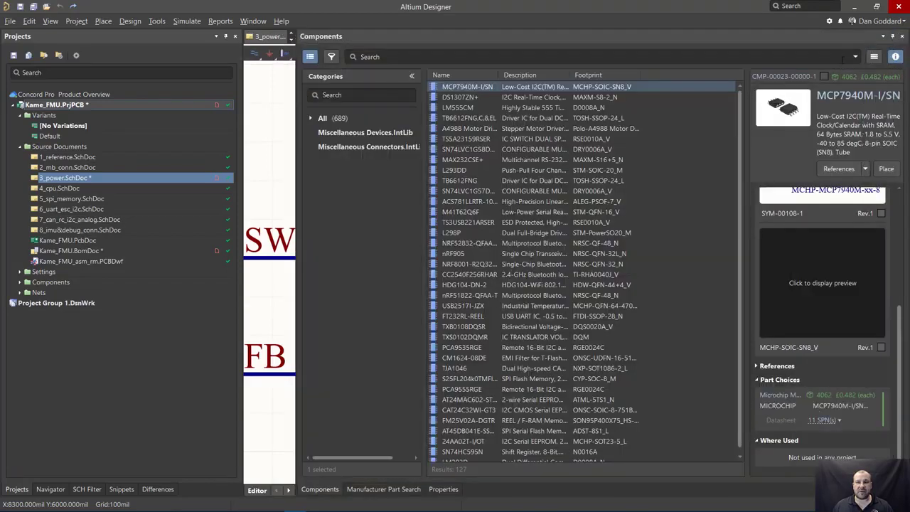
{"action": "left_click", "coordinate": [321, 118]}
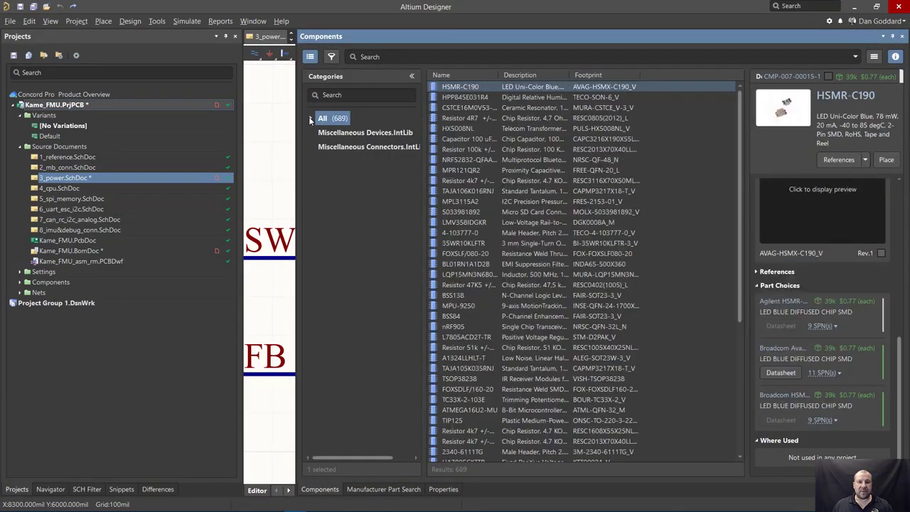
{"action": "left_click", "coordinate": [310, 118]}
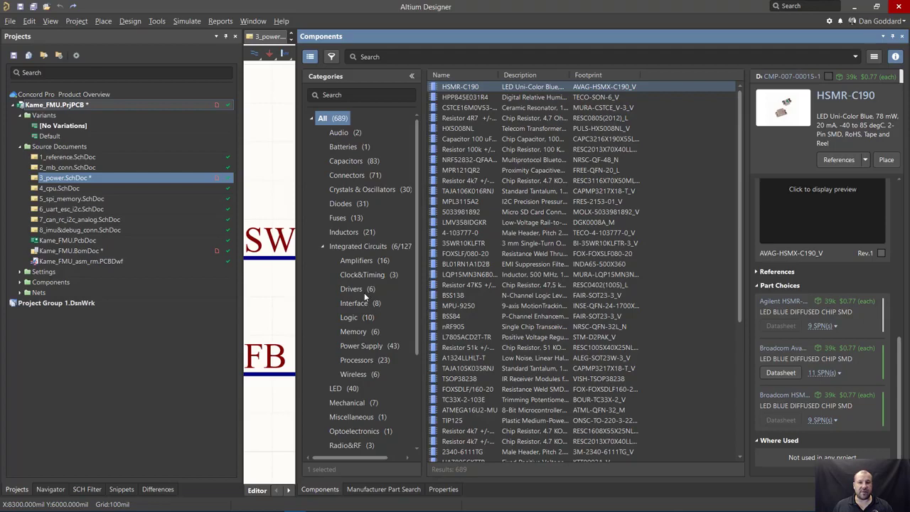
{"action": "mouse_move", "coordinate": [353, 260]}
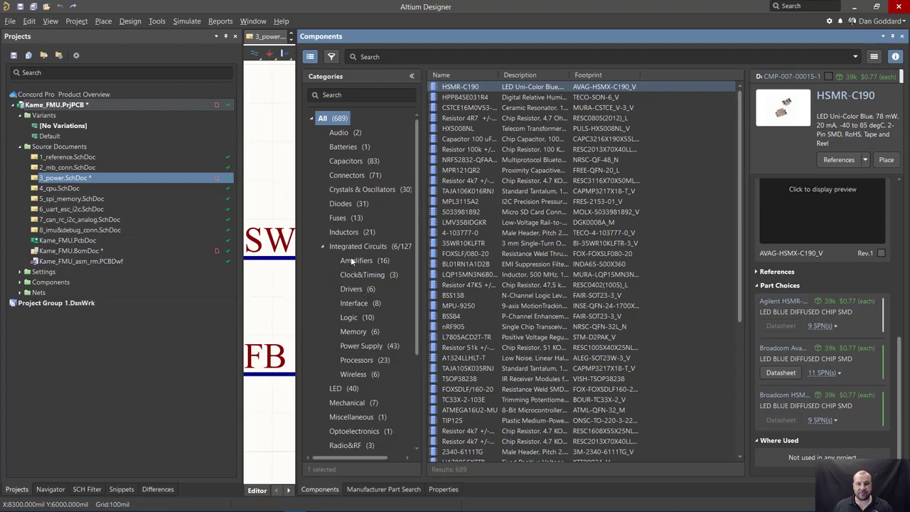
{"action": "mouse_move", "coordinate": [353, 263]}
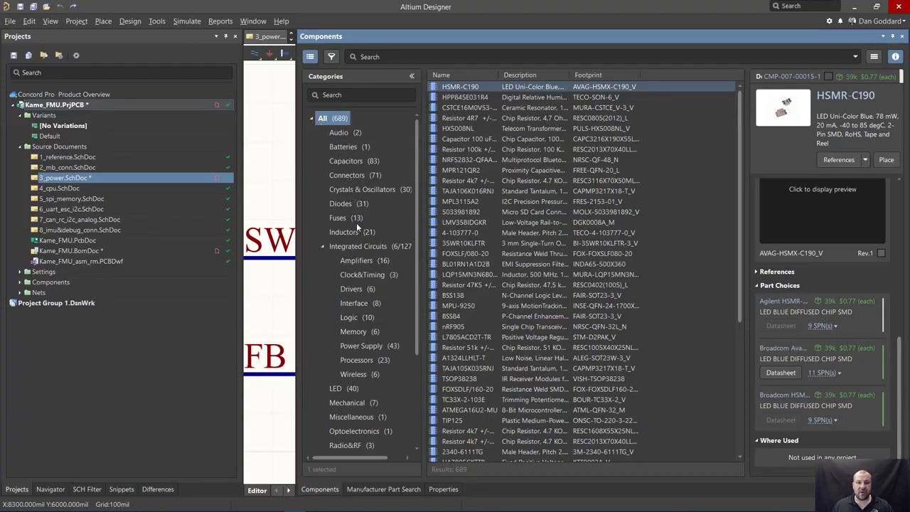
Narrow to the 43 Integrated Circuits > Power Supply parts and reveal their filter options
{"action": "left_click", "coordinate": [359, 246]}
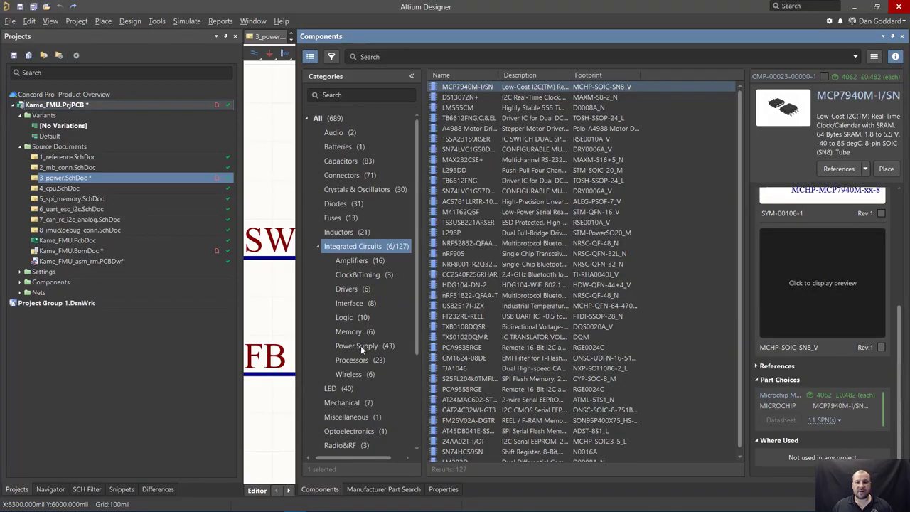
{"action": "left_click", "coordinate": [355, 346]}
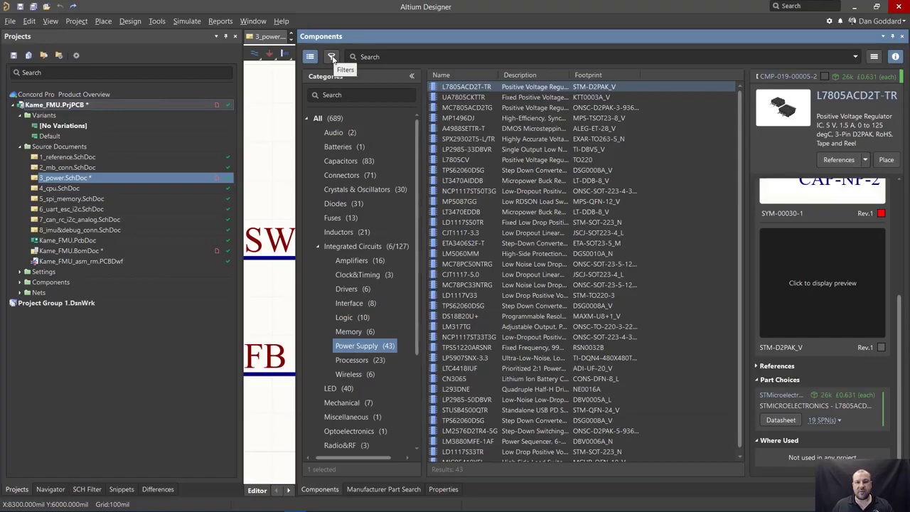
{"action": "left_click", "coordinate": [329, 57]}
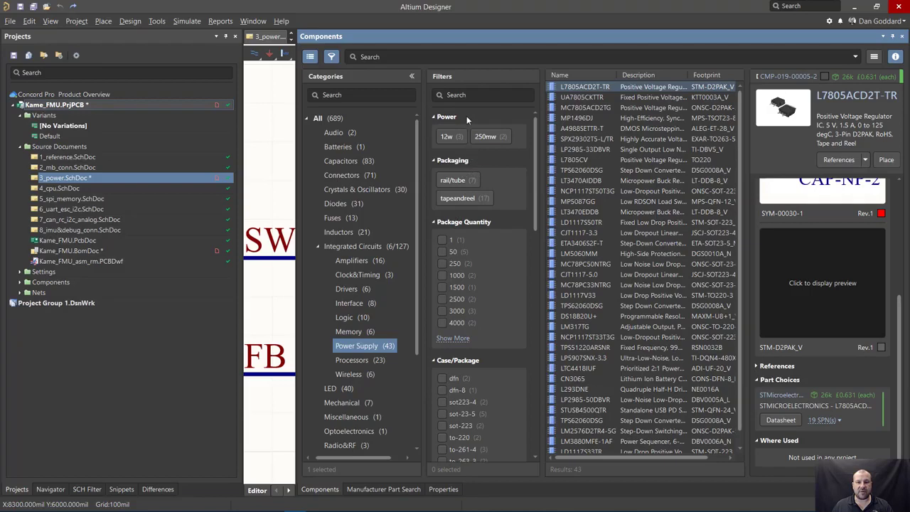
Filter to 3.3 V output voltage and 1 A maximum output current, leaving two regulators
{"action": "left_click", "coordinate": [482, 93]}
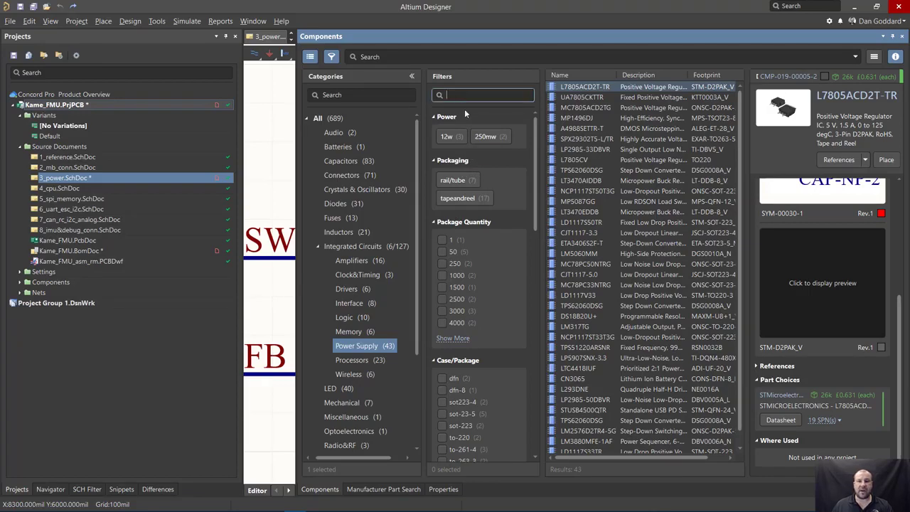
{"action": "type", "text": "voltage"}
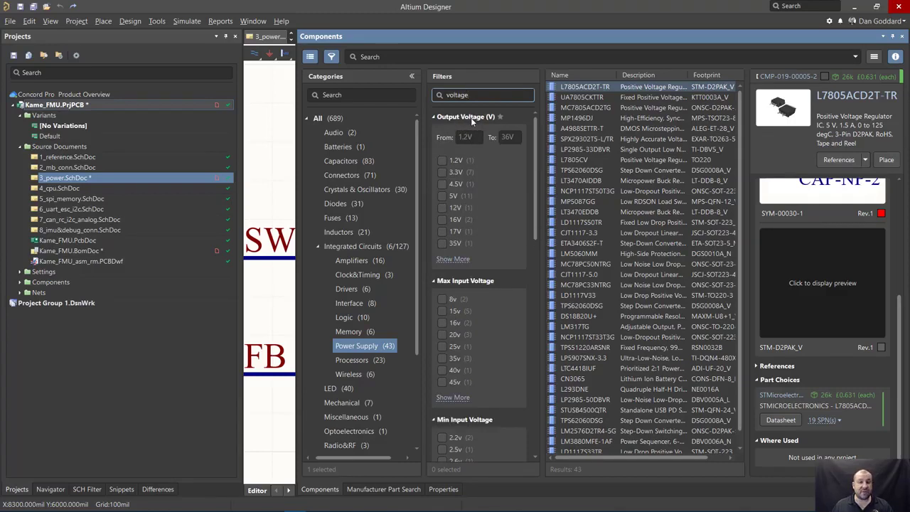
{"action": "mouse_move", "coordinate": [500, 123]}
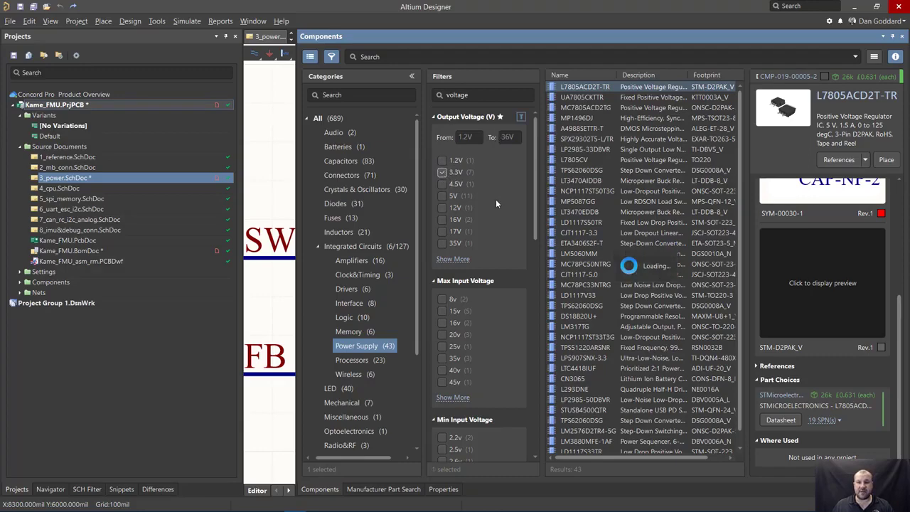
{"action": "left_click", "coordinate": [442, 173]}
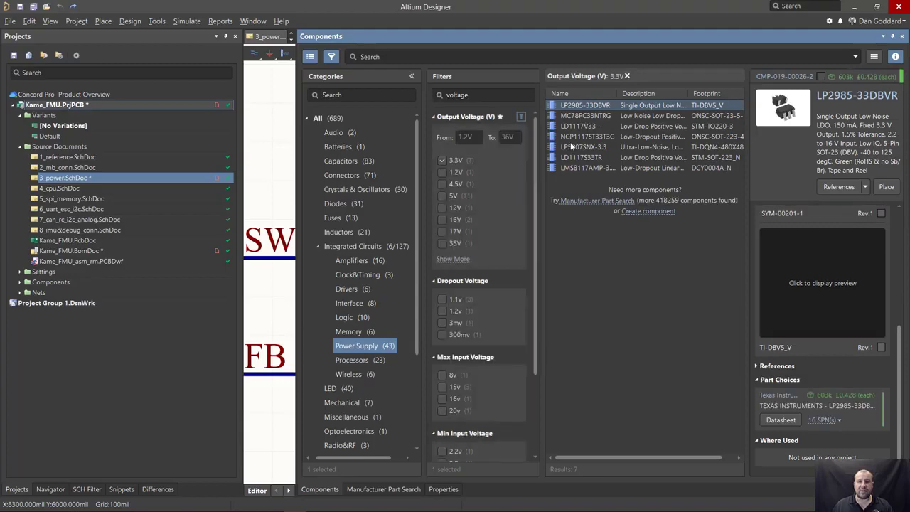
{"action": "left_click", "coordinate": [484, 94]}
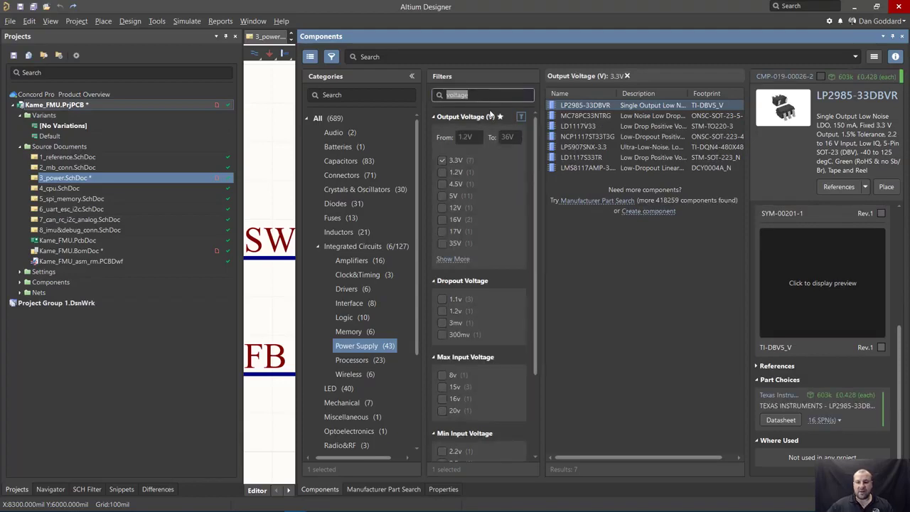
{"action": "type", "text": "current"}
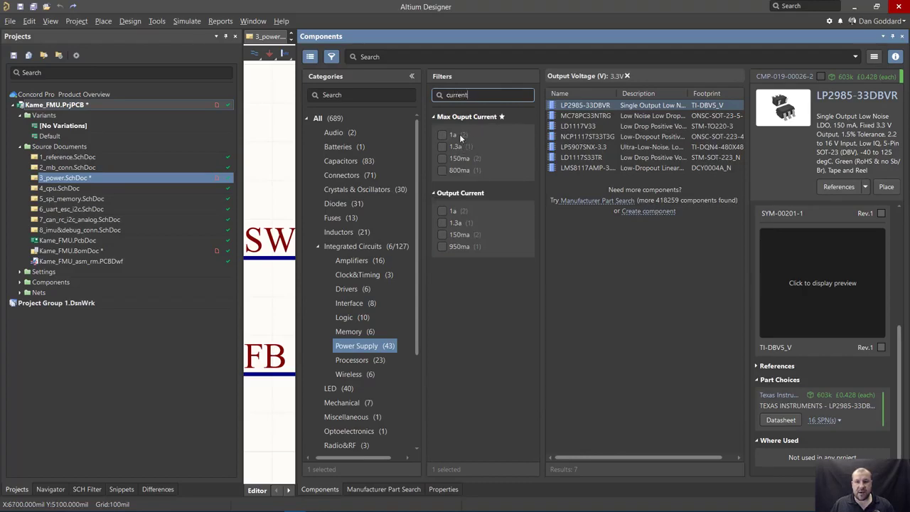
{"action": "left_click", "coordinate": [442, 135]}
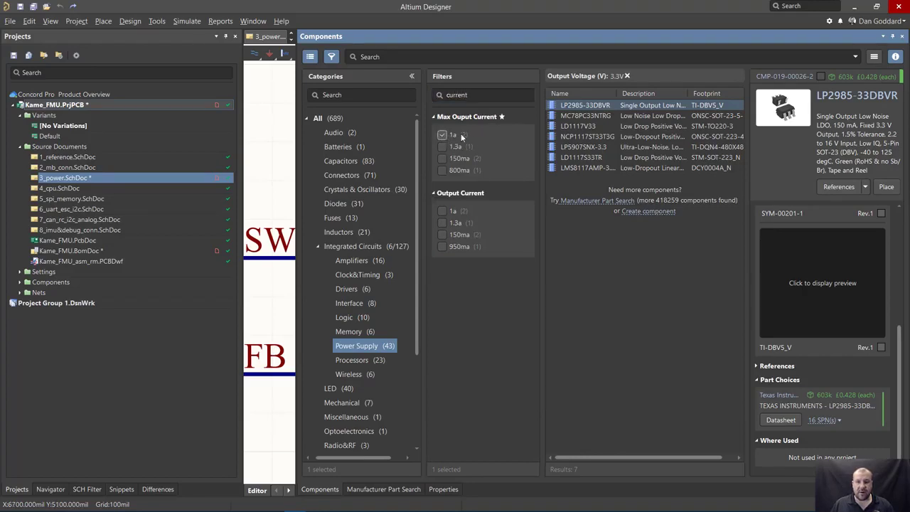
{"action": "left_click", "coordinate": [442, 134]}
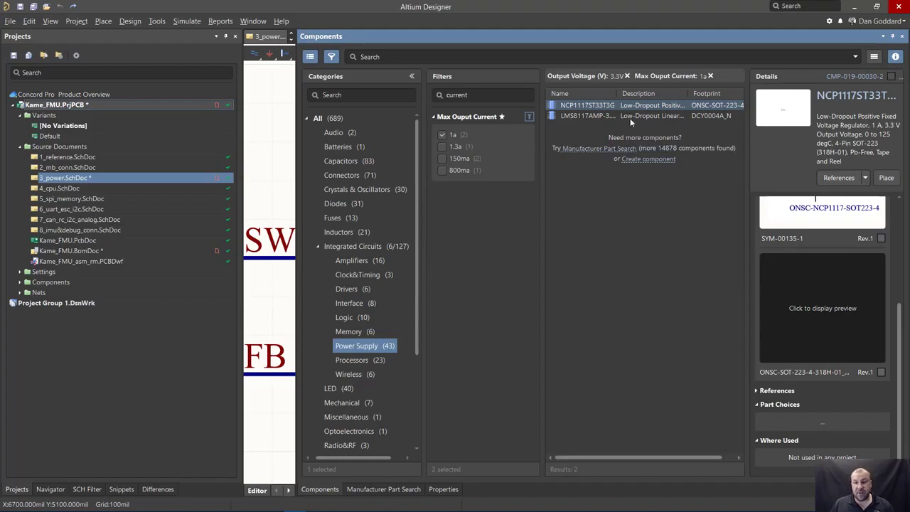
Compare the NCP1117ST33T3G and second regulator side by side, then clear filters to list all parts
{"action": "left_click", "coordinate": [586, 106]}
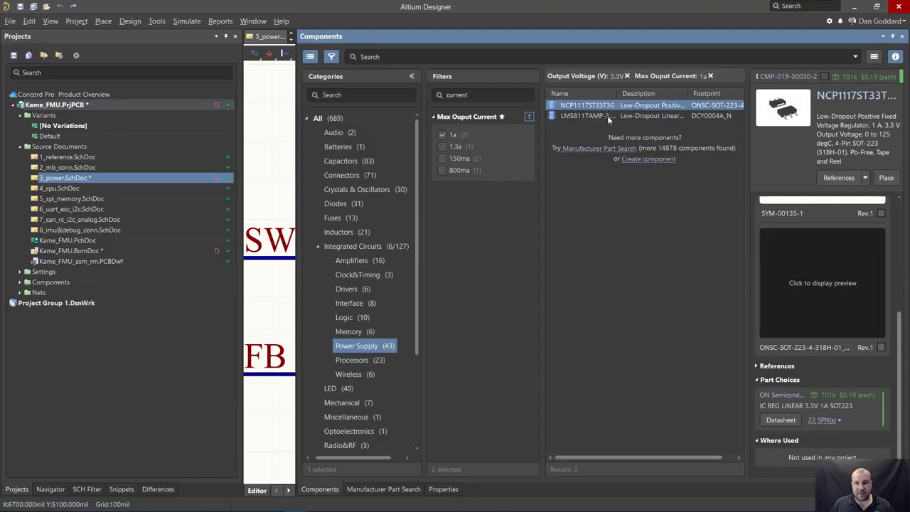
{"action": "left_click", "coordinate": [609, 117]}
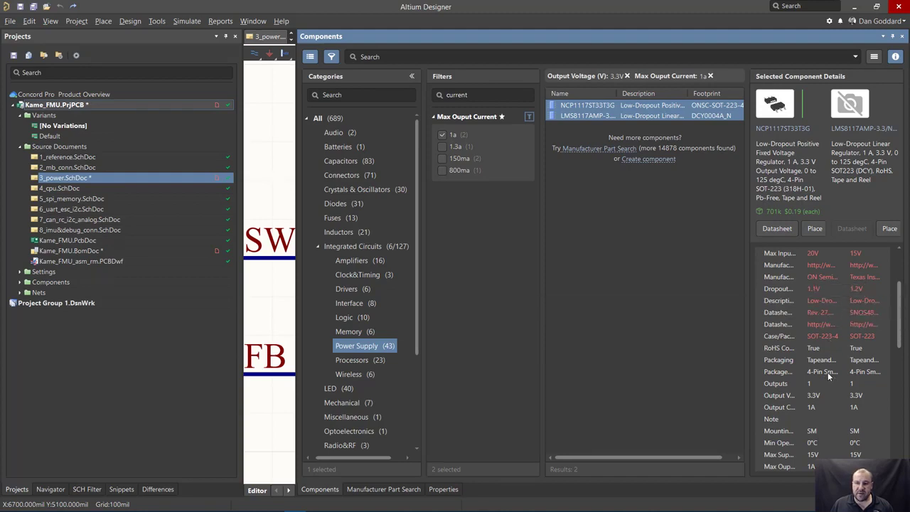
{"action": "mouse_move", "coordinate": [865, 359]}
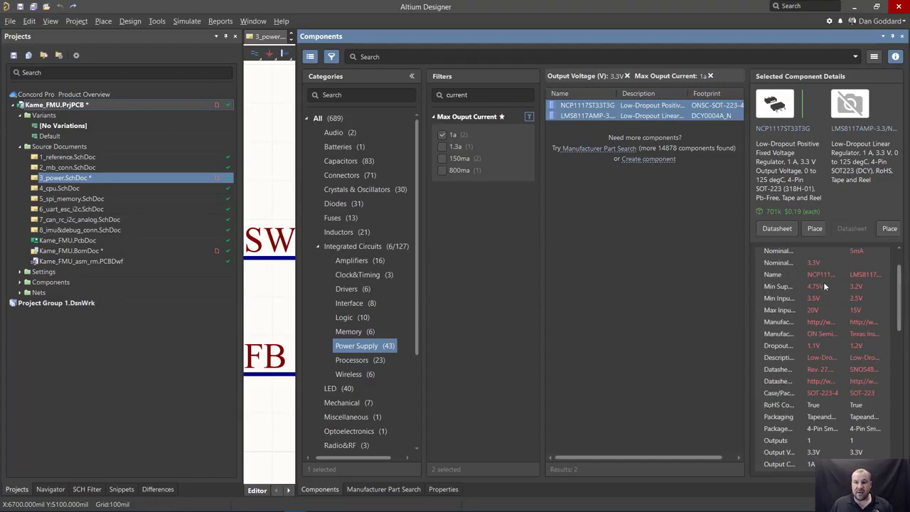
{"action": "mouse_move", "coordinate": [822, 285]}
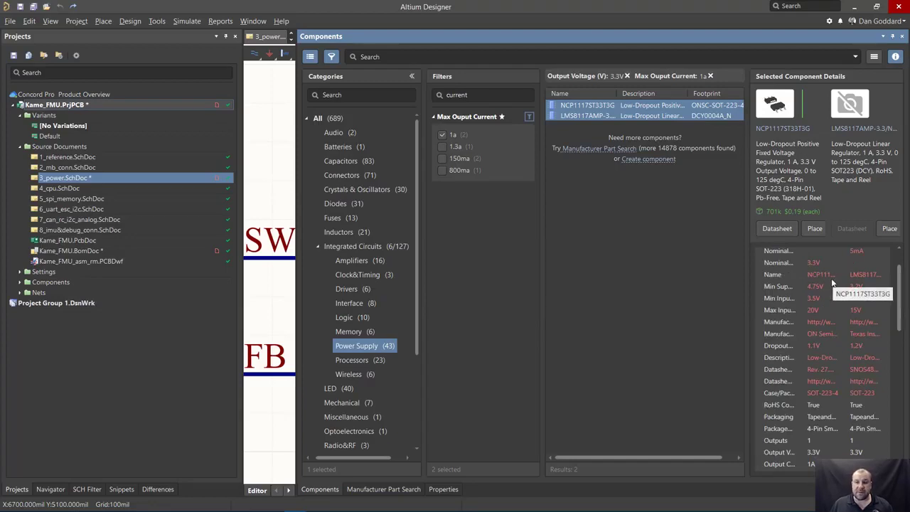
{"action": "scroll", "scroll_direction": "down", "scroll_amount": 3}
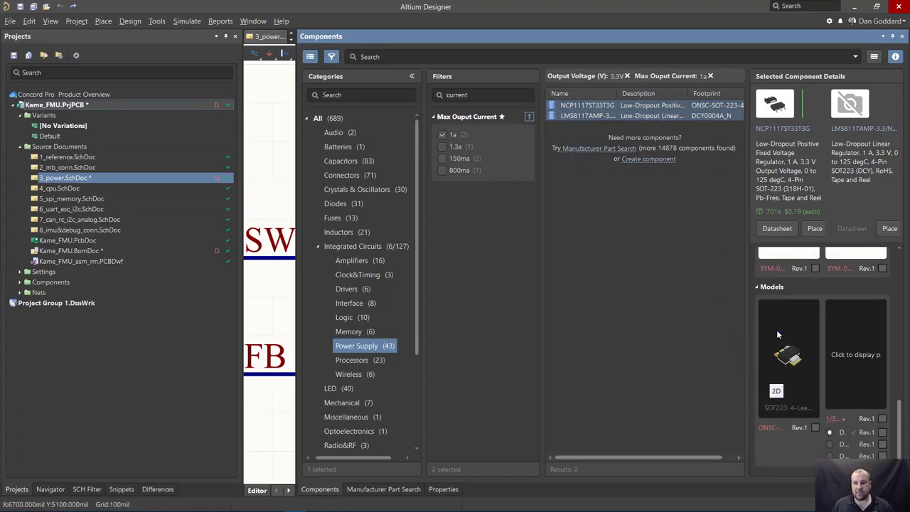
{"action": "left_click", "coordinate": [856, 354]}
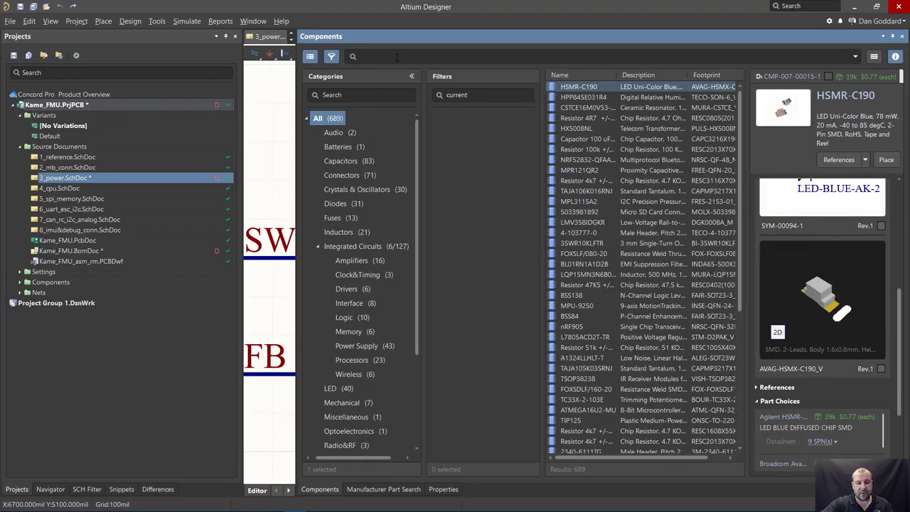
Search STM32F, review STM32F401RBT6 details, then begin a 0805 capacitor search
{"action": "type", "text": "STM32F"}
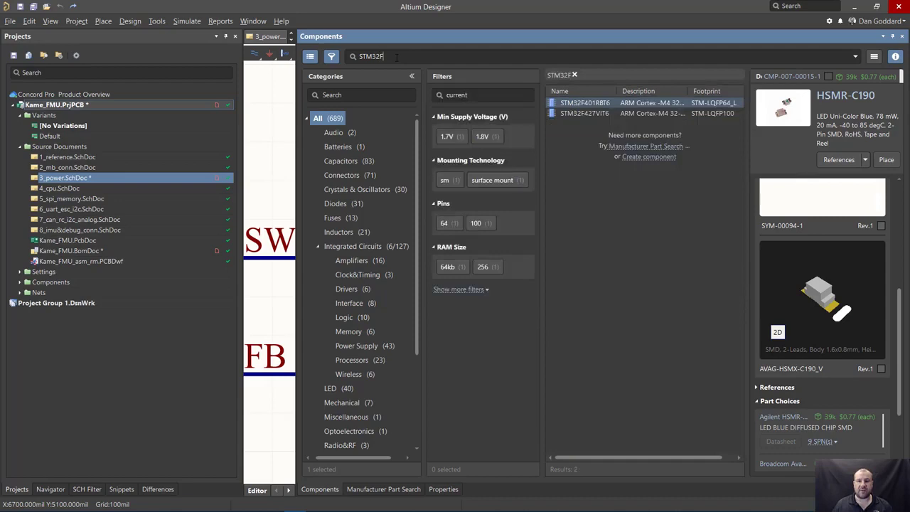
{"action": "left_click", "coordinate": [585, 102]}
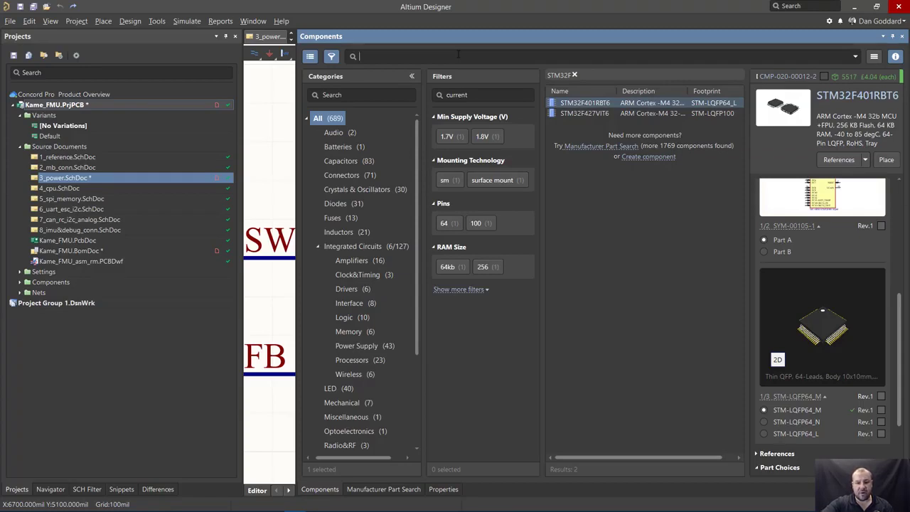
{"action": "type", "text": "080"}
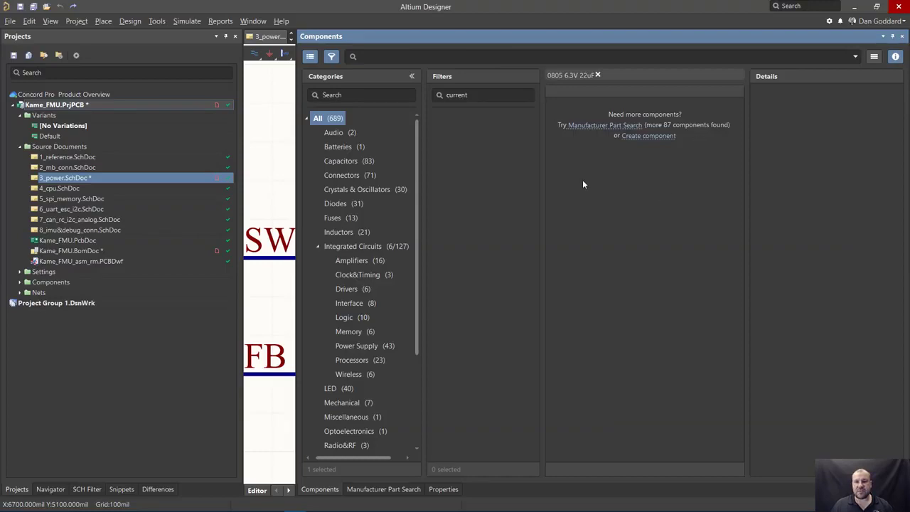
{"action": "mouse_move", "coordinate": [609, 178]}
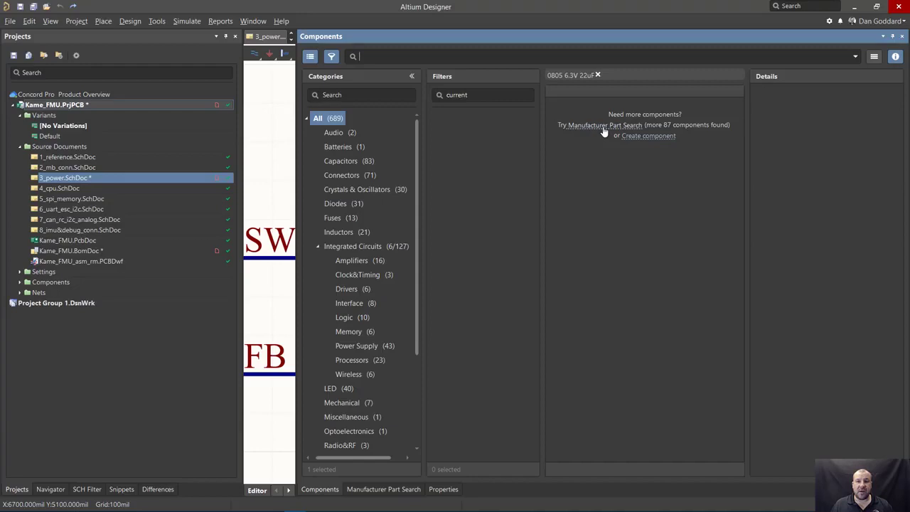
Look for the 0805 6.3V 22uF capacitor via Manufacturer Part Search after no library matches
{"action": "left_click", "coordinate": [604, 125]}
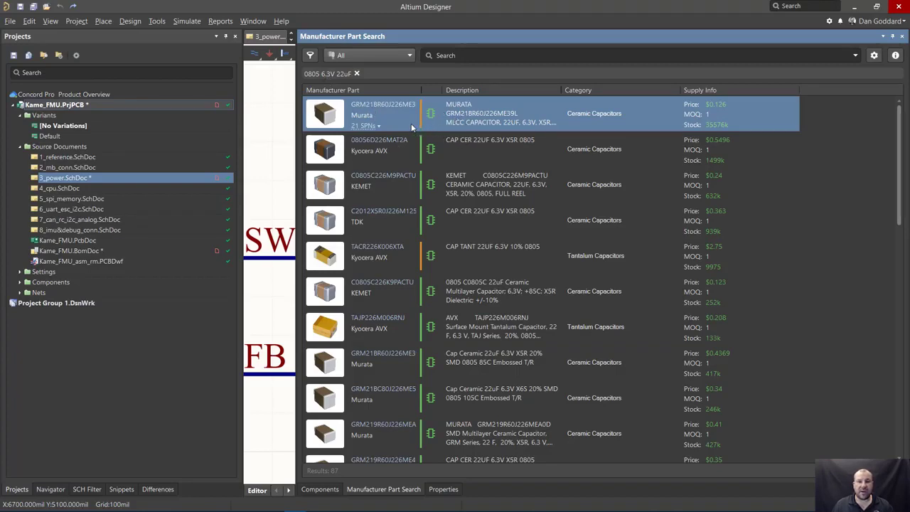
{"action": "mouse_move", "coordinate": [383, 108]}
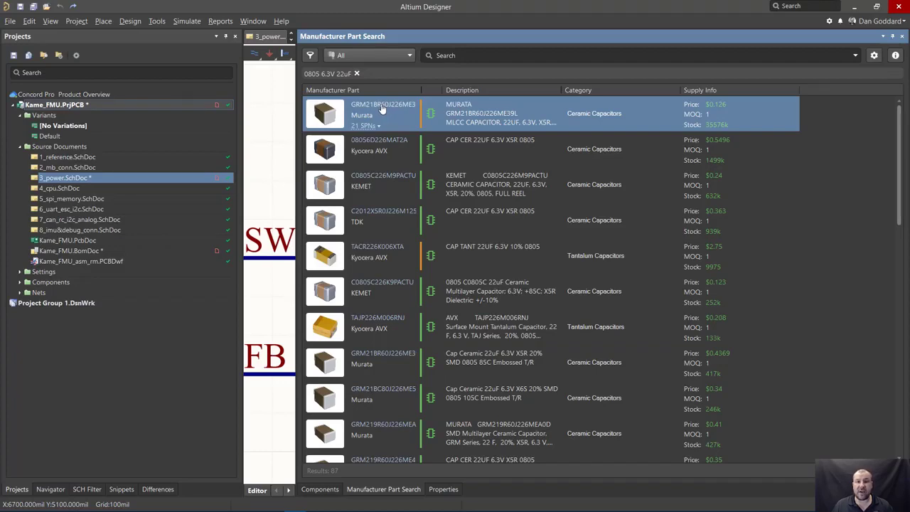
{"action": "mouse_move", "coordinate": [362, 126]}
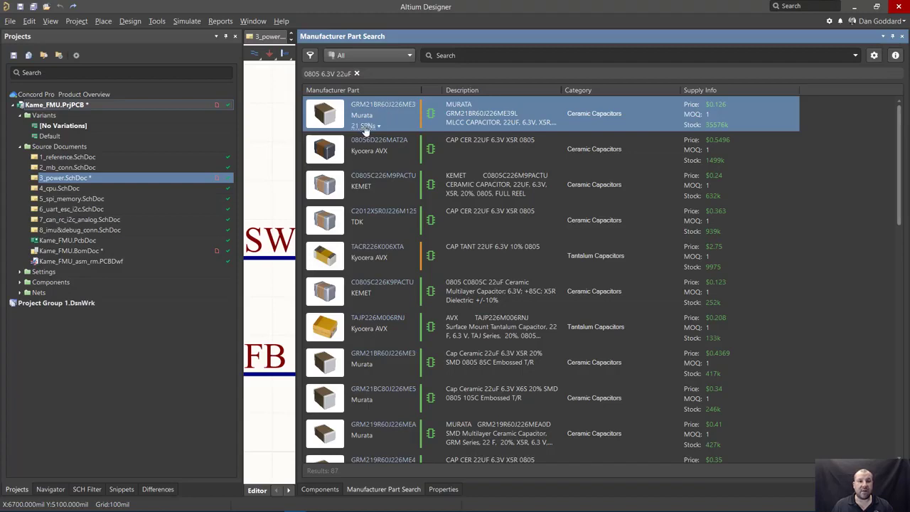
Select the top Murata GRM21BR60J226 capacitor from the manufacturer results
{"action": "left_click", "coordinate": [375, 125]}
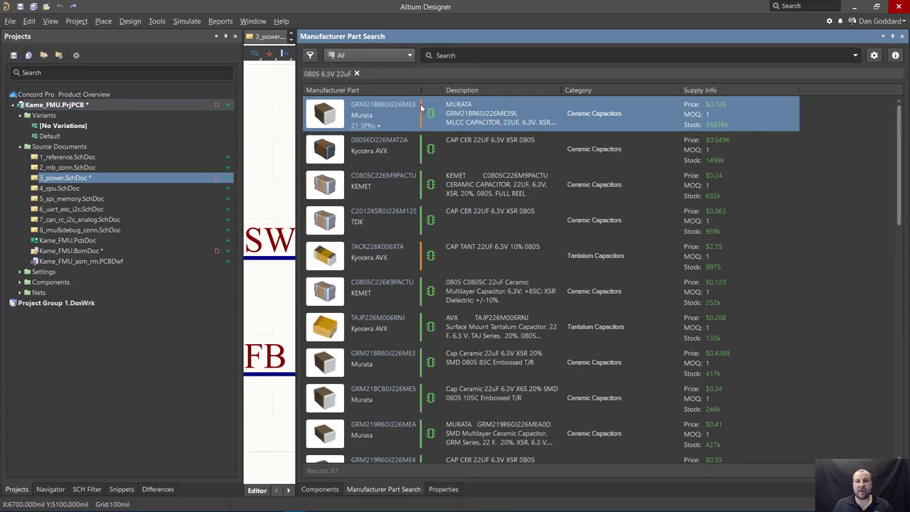
{"action": "mouse_move", "coordinate": [421, 128]}
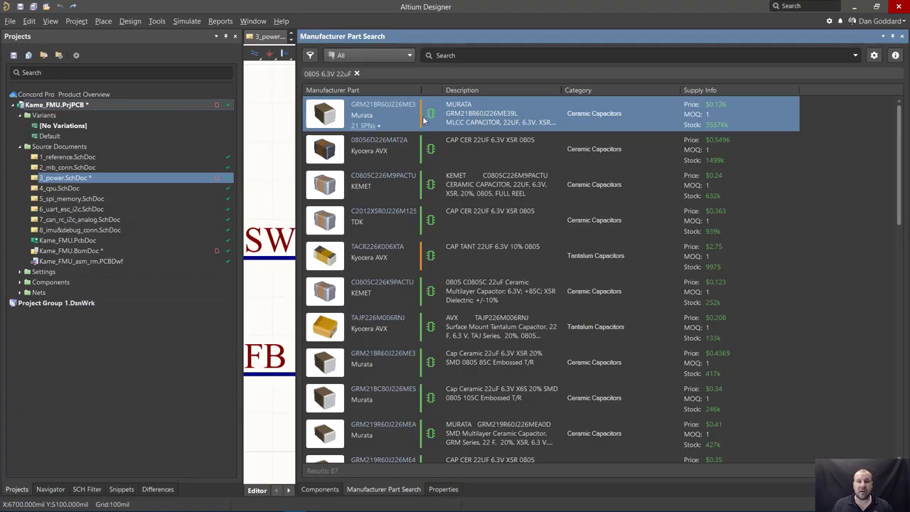
{"action": "mouse_move", "coordinate": [421, 120]}
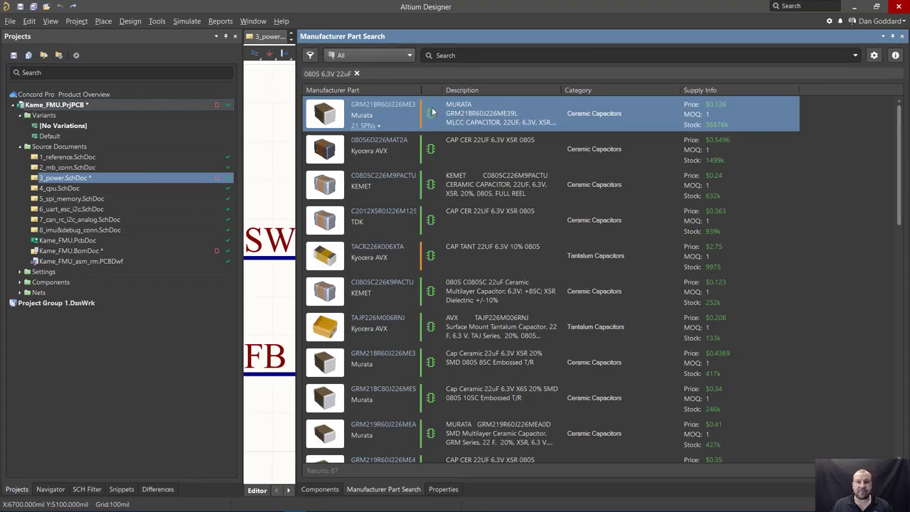
{"action": "mouse_move", "coordinate": [441, 121]}
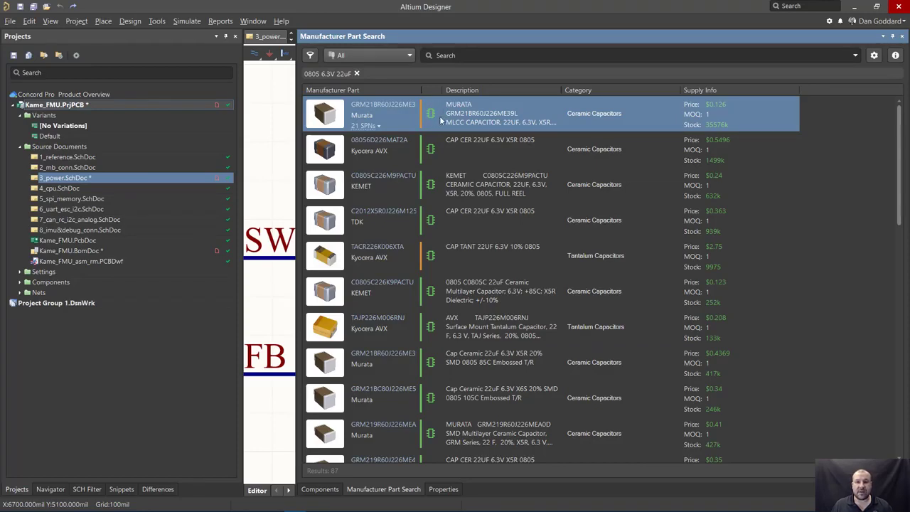
{"action": "mouse_move", "coordinate": [434, 112]}
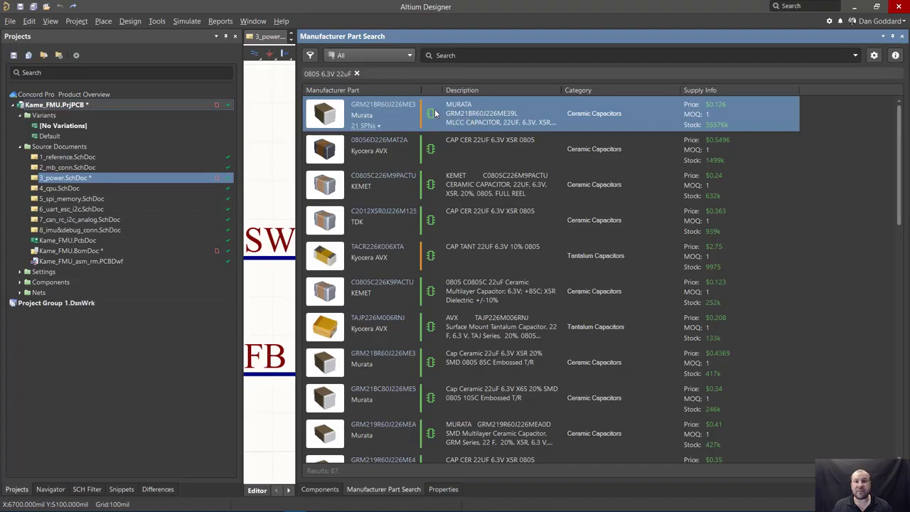
{"action": "mouse_move", "coordinate": [435, 115]}
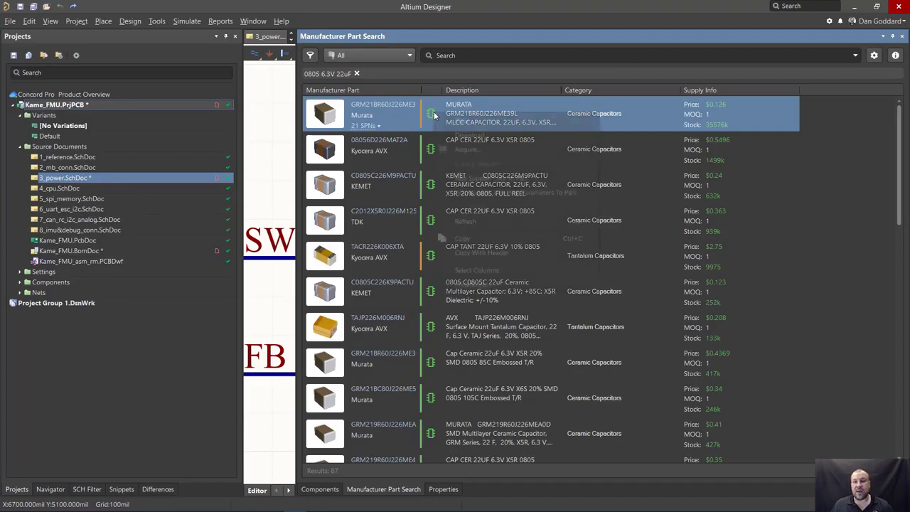
Acquire the Murata capacitor as a new component filed under the Capacitors category
{"action": "right_click", "coordinate": [434, 114]}
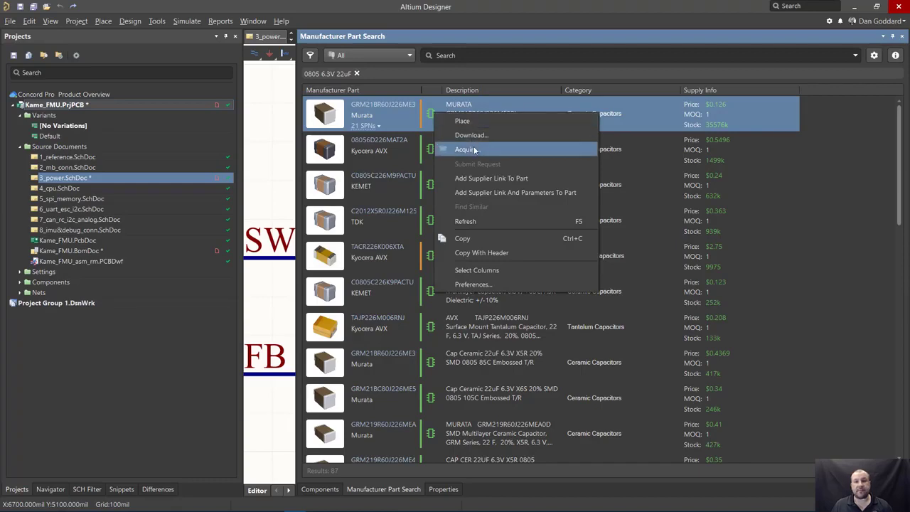
{"action": "left_click", "coordinate": [465, 149]}
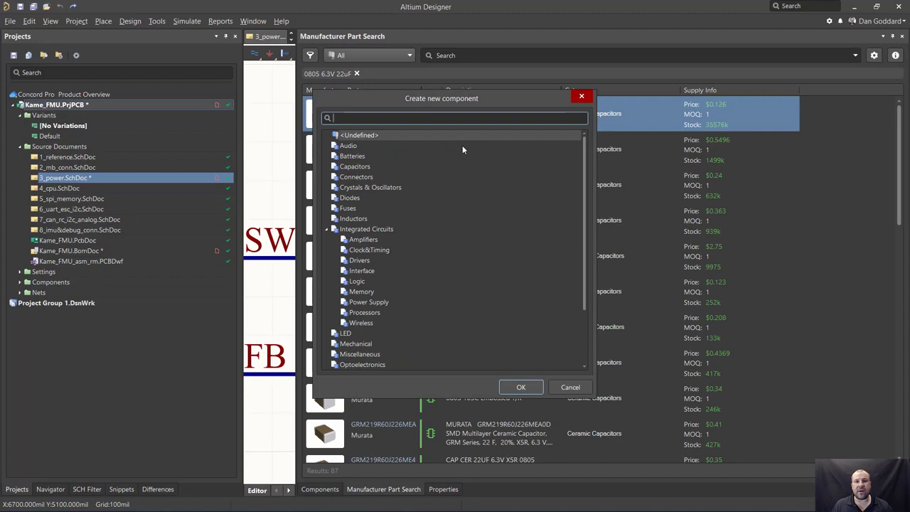
{"action": "mouse_move", "coordinate": [458, 154]}
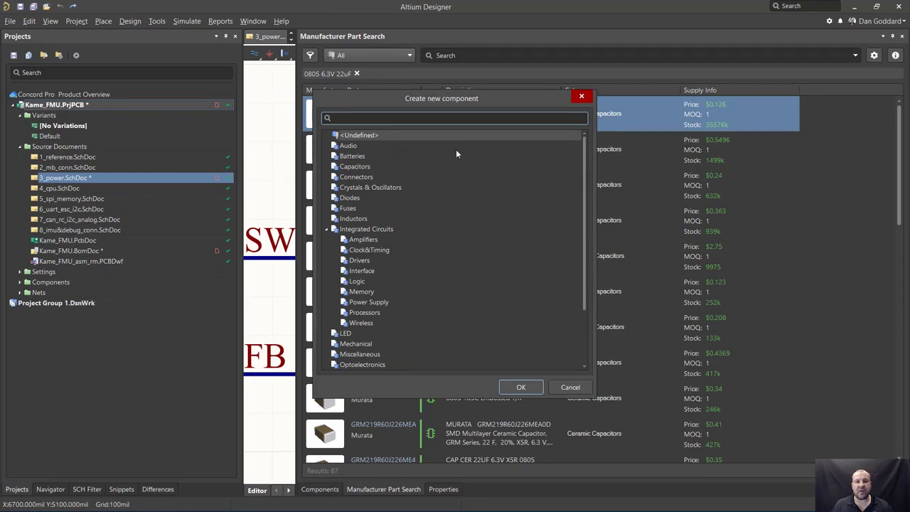
{"action": "left_click", "coordinate": [355, 164]}
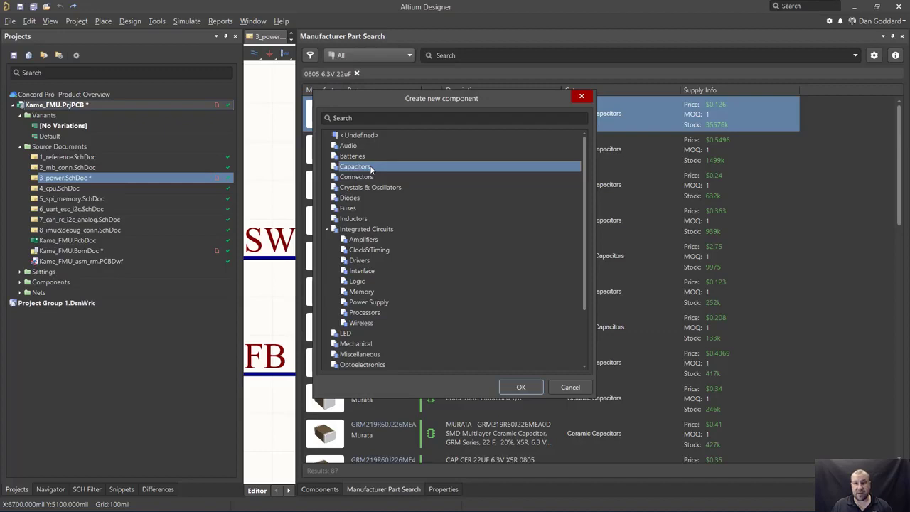
{"action": "mouse_move", "coordinate": [376, 173]}
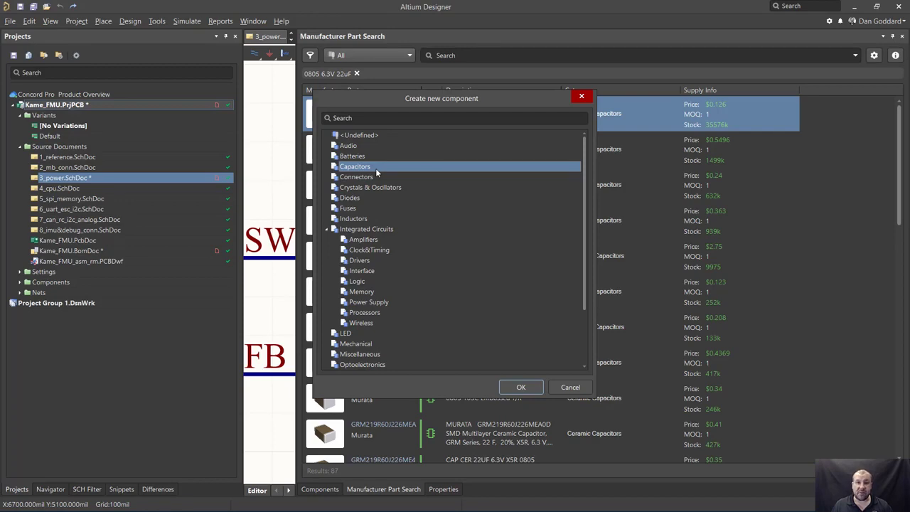
{"action": "mouse_move", "coordinate": [518, 359]}
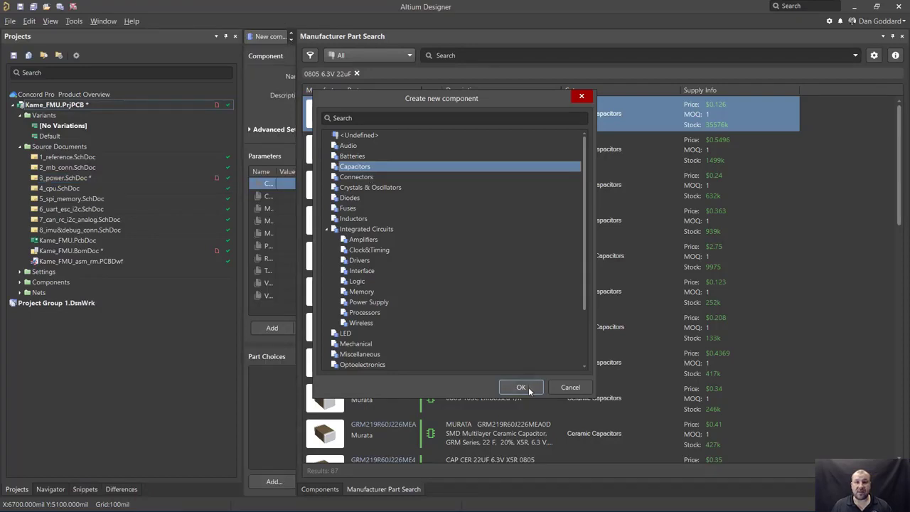
Confirm the Capacitors category so the new component opens for cloud data import
{"action": "left_click", "coordinate": [520, 387]}
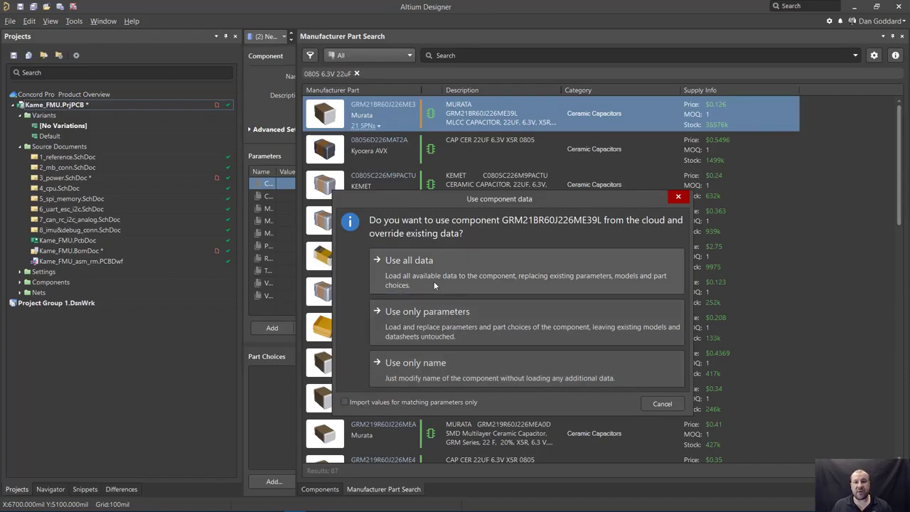
{"action": "mouse_move", "coordinate": [476, 260]}
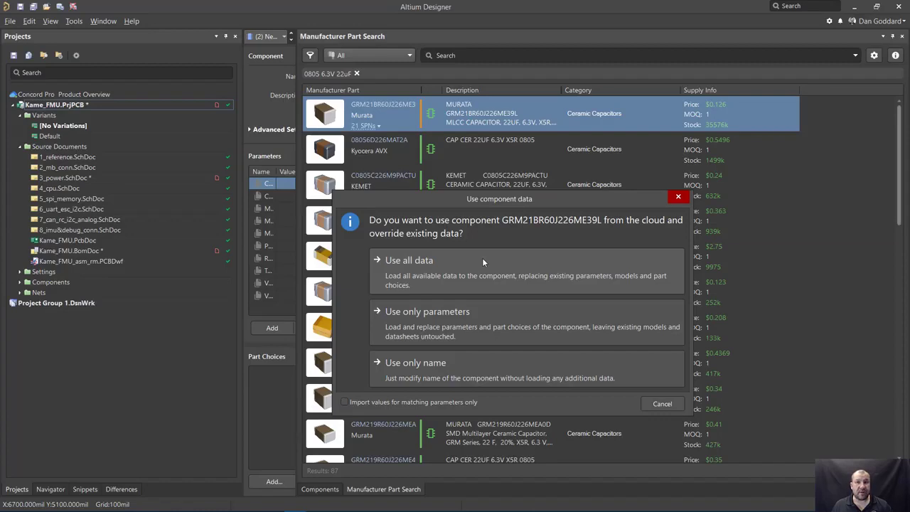
{"action": "mouse_move", "coordinate": [484, 271]}
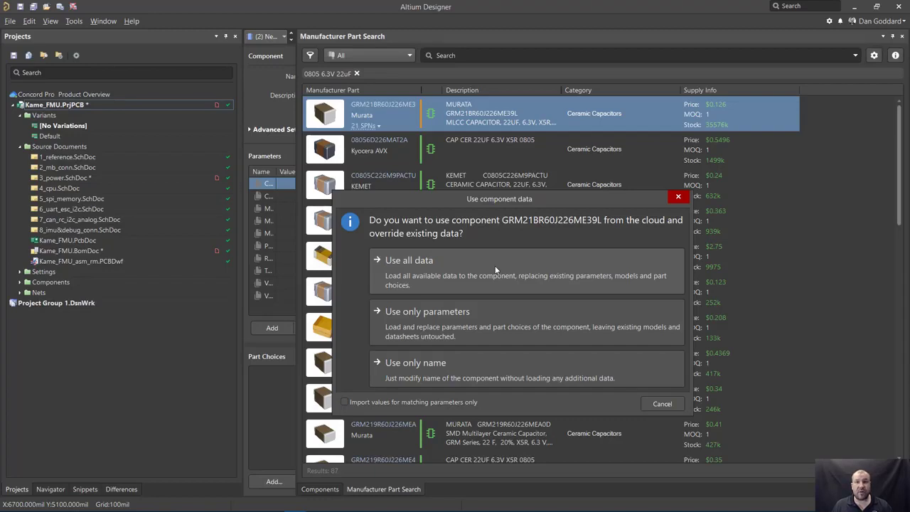
{"action": "mouse_move", "coordinate": [504, 270]}
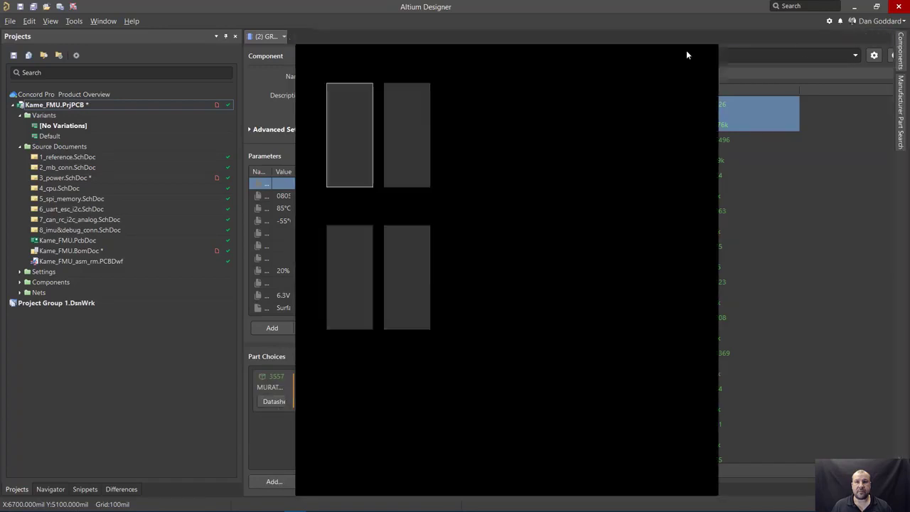
{"action": "left_click", "coordinate": [504, 37]}
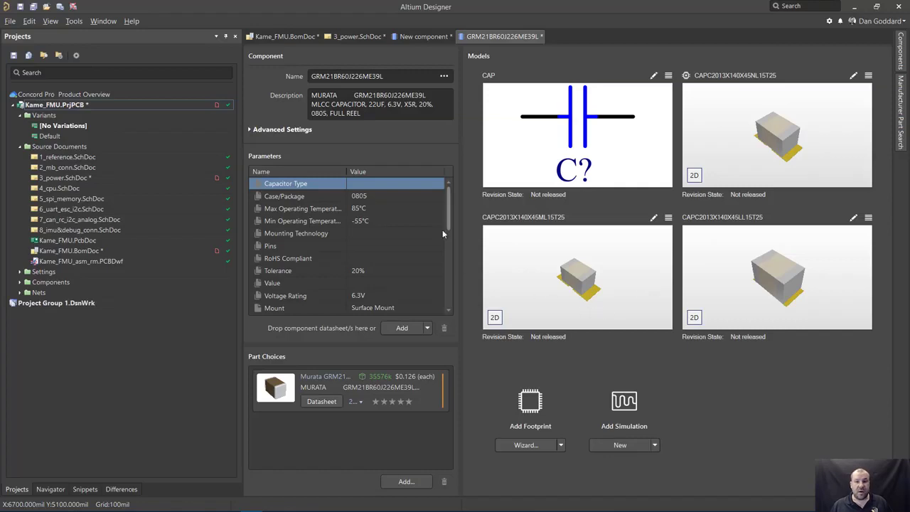
{"action": "mouse_move", "coordinate": [313, 301]}
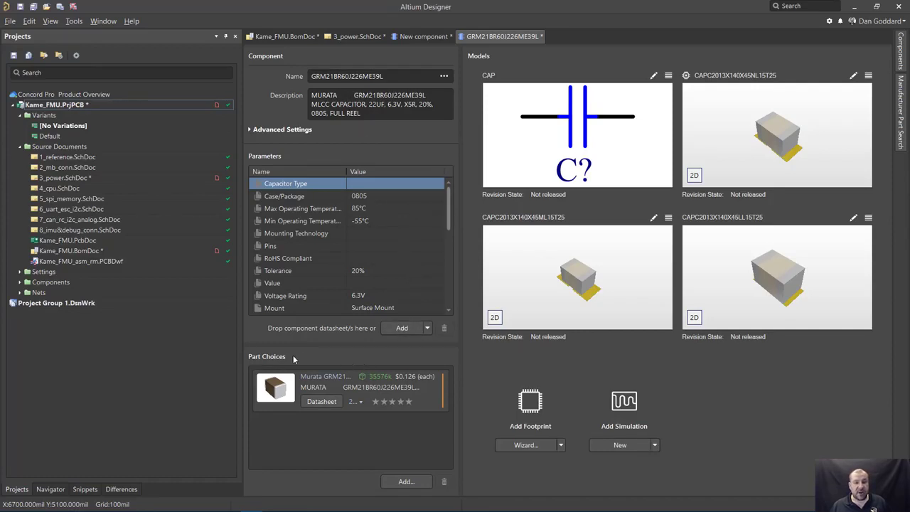
{"action": "mouse_move", "coordinate": [548, 185]}
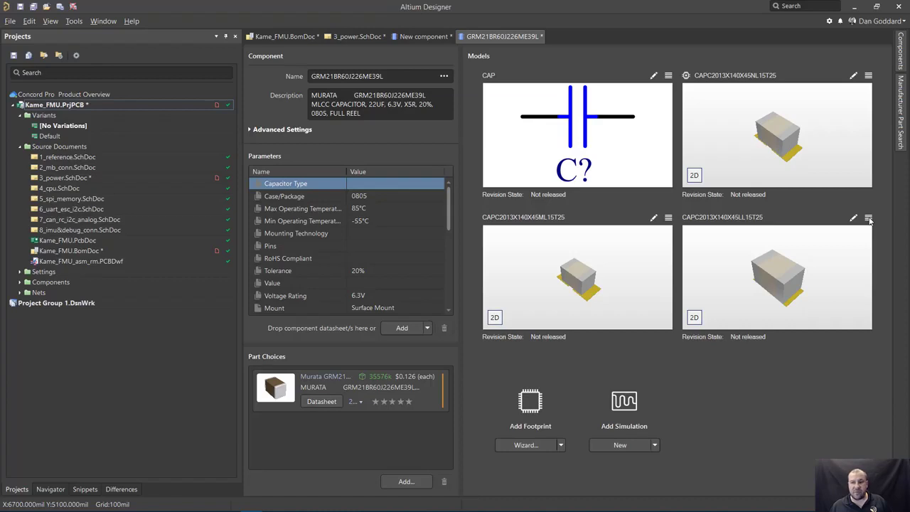
{"action": "left_click", "coordinate": [867, 218]}
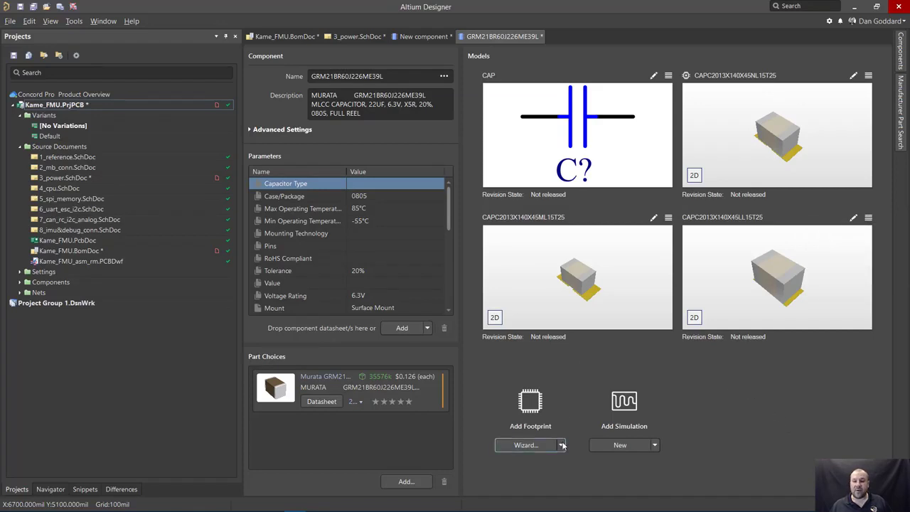
{"action": "left_click", "coordinate": [562, 445]}
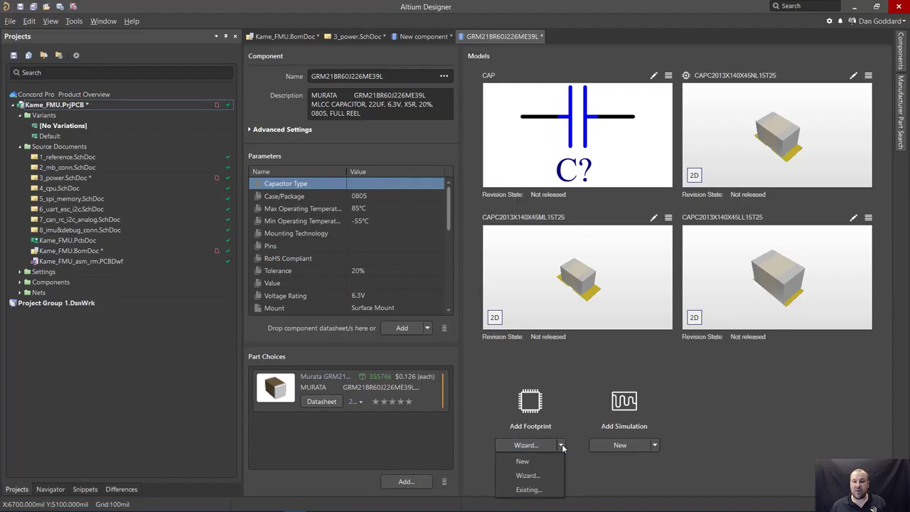
{"action": "mouse_move", "coordinate": [523, 460]}
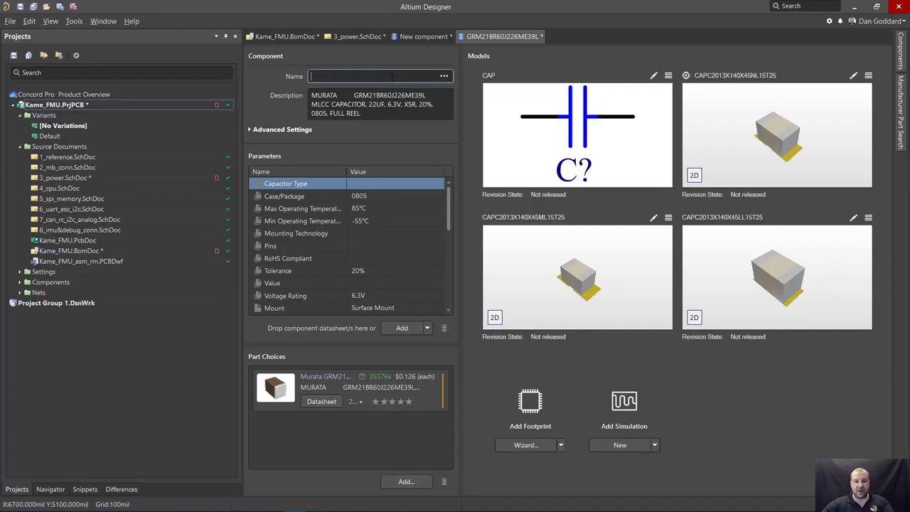
Name the component '22uF 0805 6.3V' and start adding more part choices
{"action": "type", "text": "22uf"}
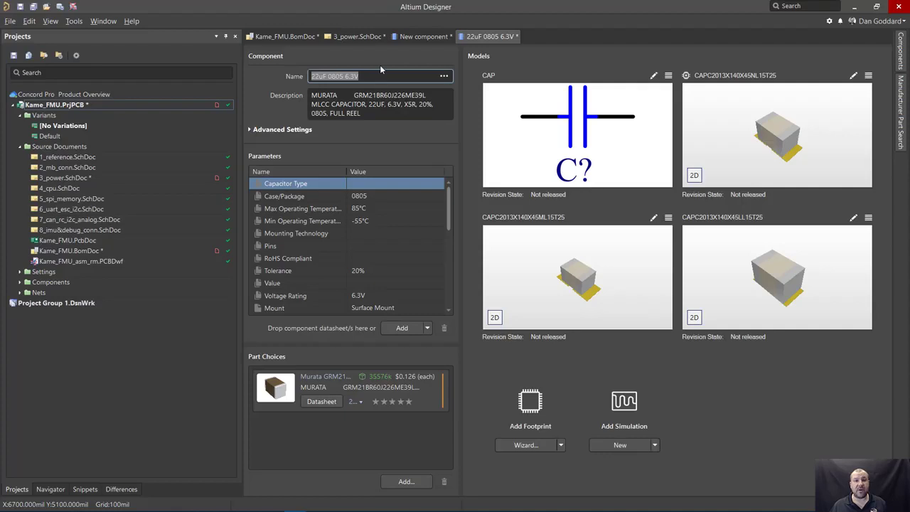
{"action": "left_click", "coordinate": [406, 480]}
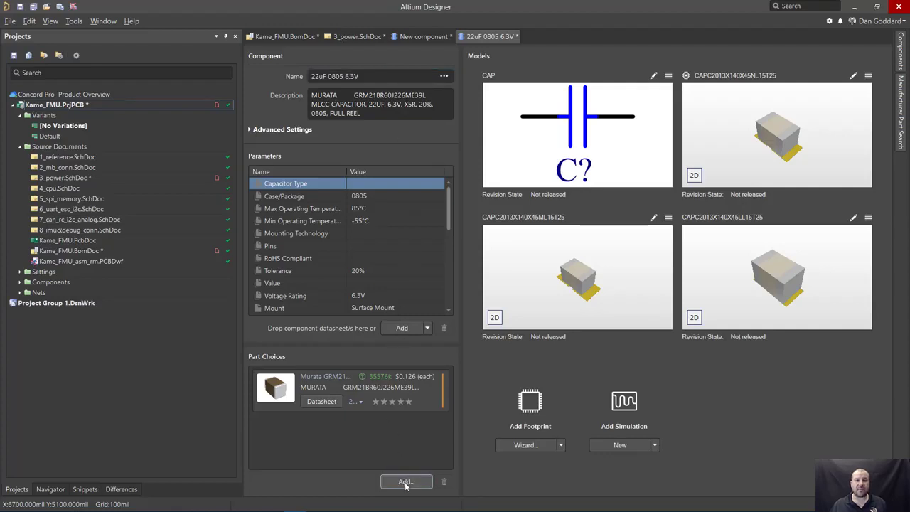
{"action": "left_click", "coordinate": [407, 481]}
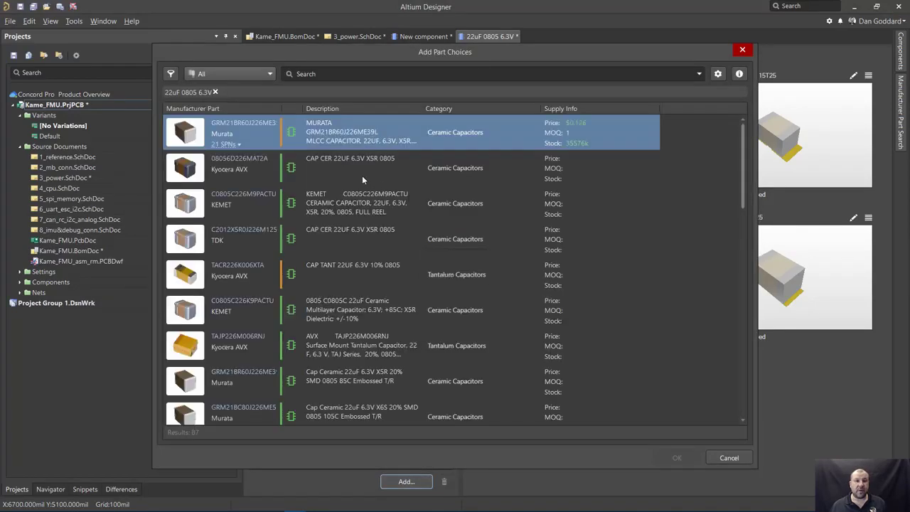
Pick the KEMET and Kyocera AVX 22uF capacitors as alternative part choices
{"action": "left_click", "coordinate": [363, 168]}
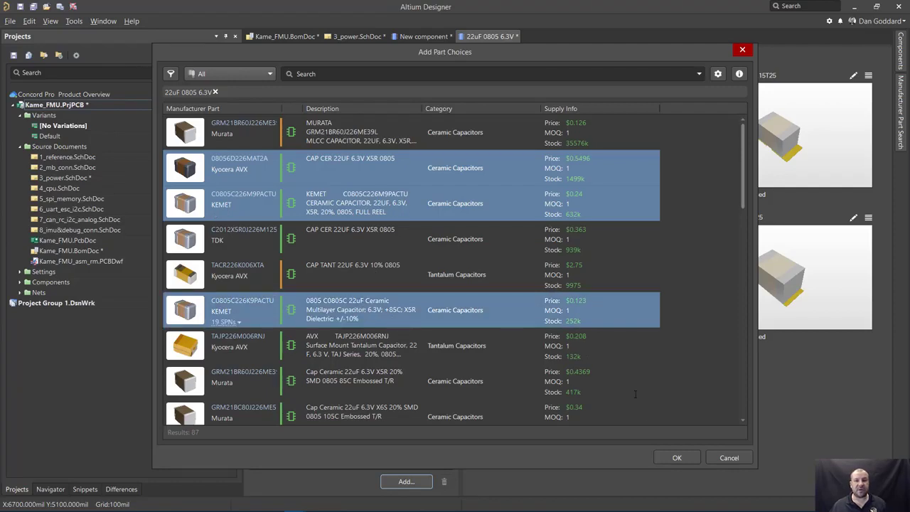
{"action": "left_click", "coordinate": [677, 458]}
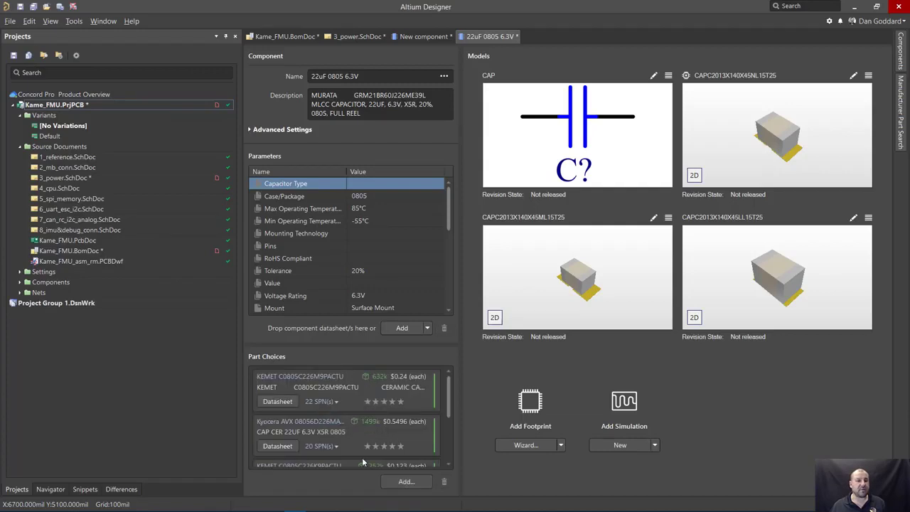
{"action": "mouse_move", "coordinate": [215, 18]}
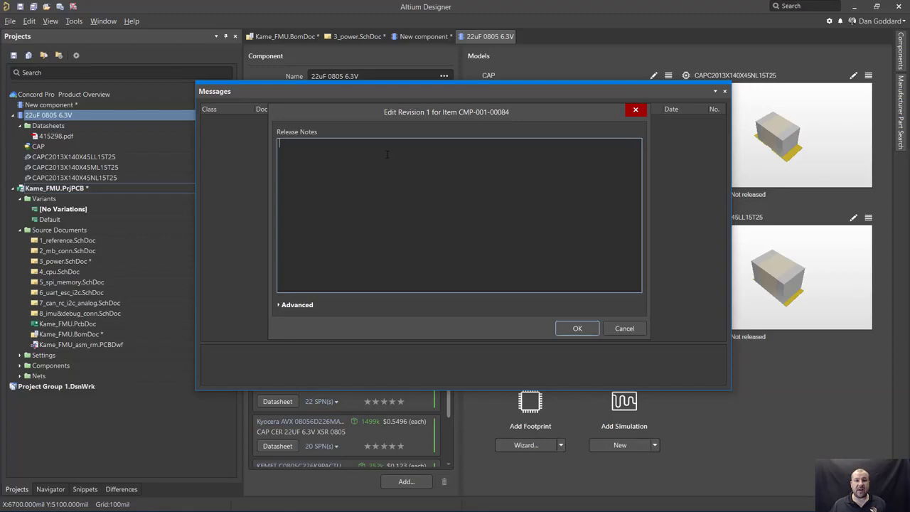
Enter the release note 'acquired from ACV' and release revision 1 of the component
{"action": "type", "text": "ao"}
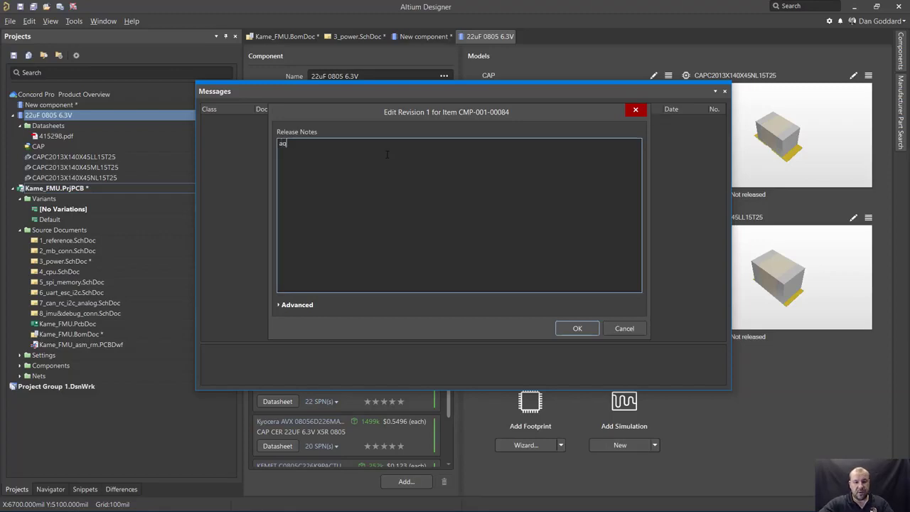
{"action": "type", "text": "quired from A"}
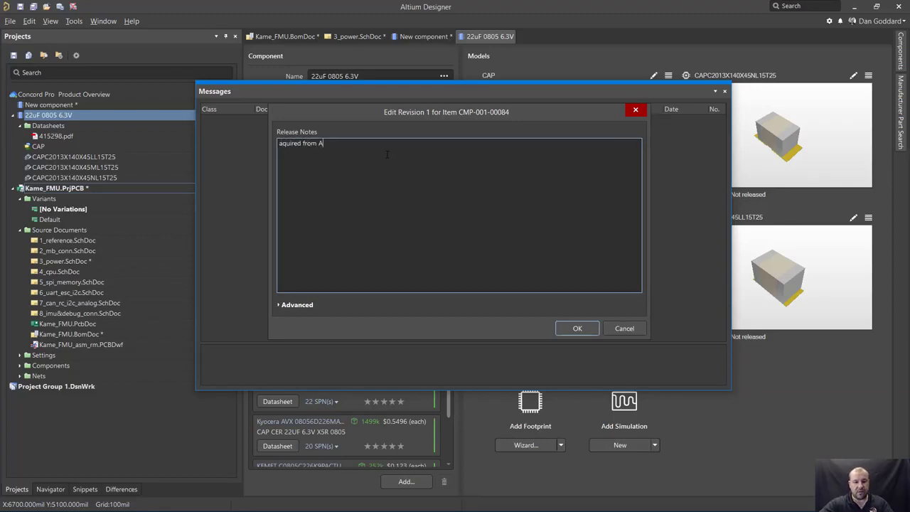
{"action": "type", "text": "CV"}
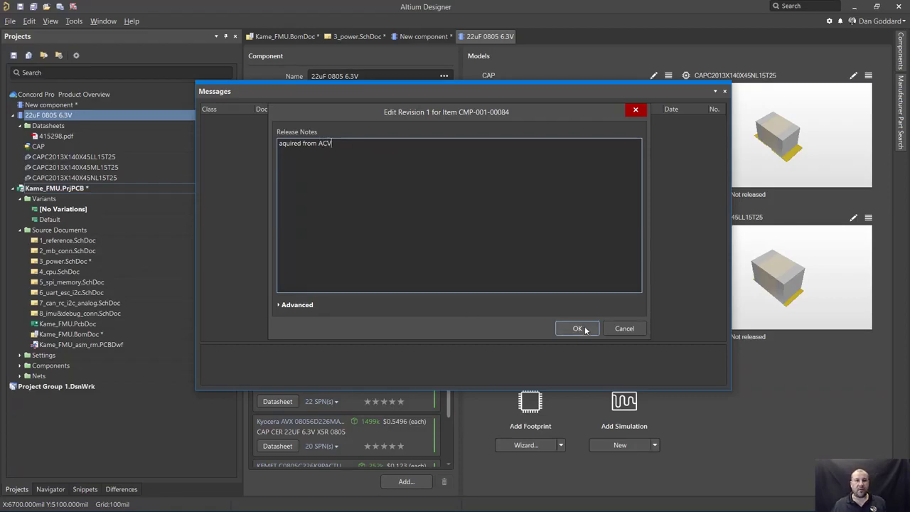
{"action": "left_click", "coordinate": [578, 327]}
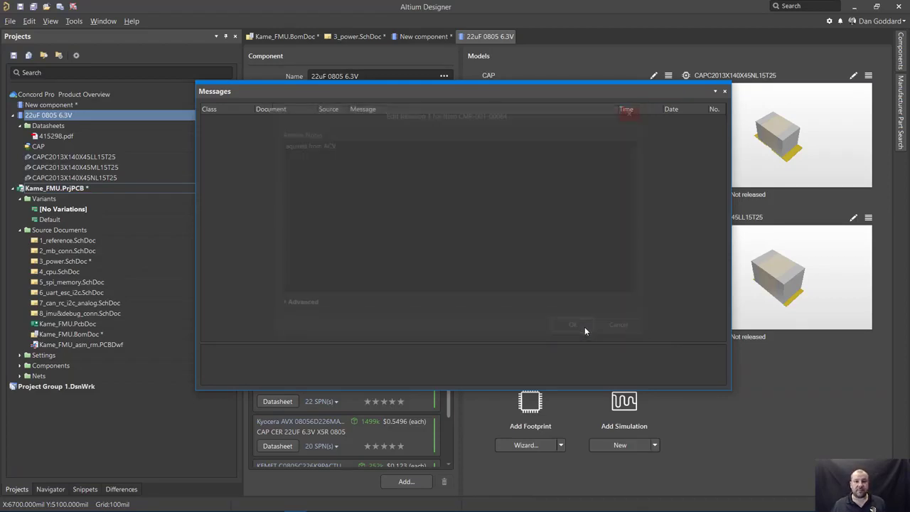
{"action": "left_click", "coordinate": [571, 324]}
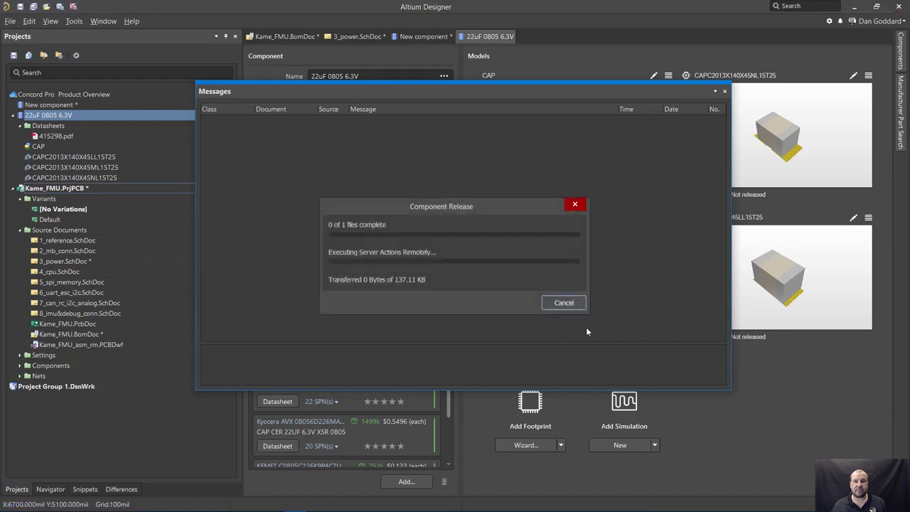
{"action": "left_click", "coordinate": [563, 301]}
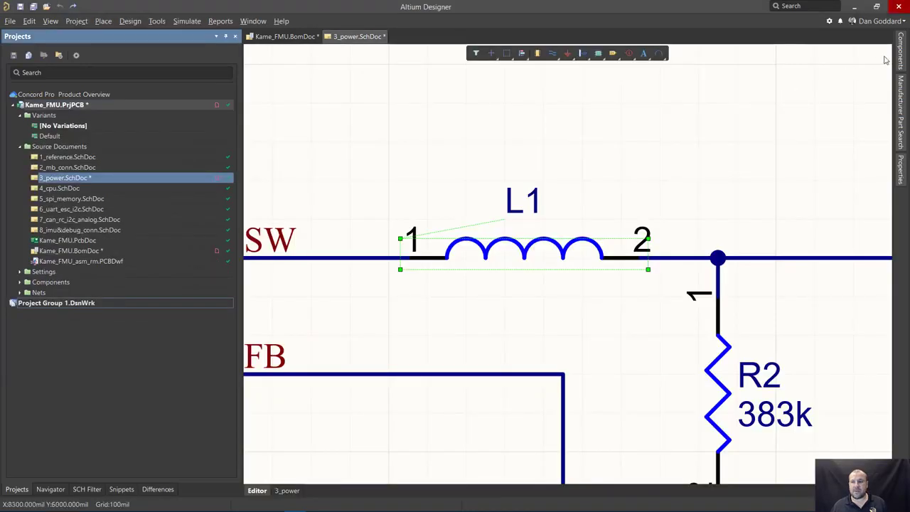
Search the Components panel for '22uF' to find the newly released capacitor
{"action": "left_click", "coordinate": [902, 54]}
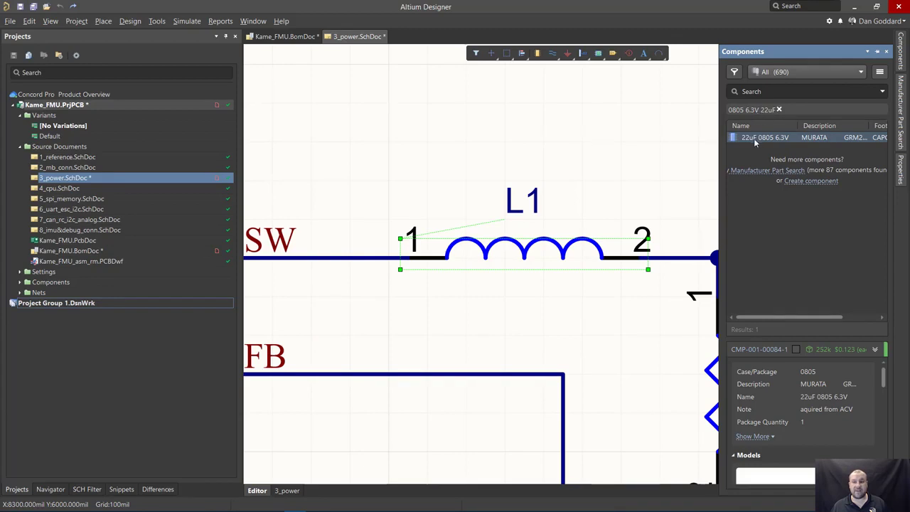
{"action": "mouse_move", "coordinate": [788, 127]}
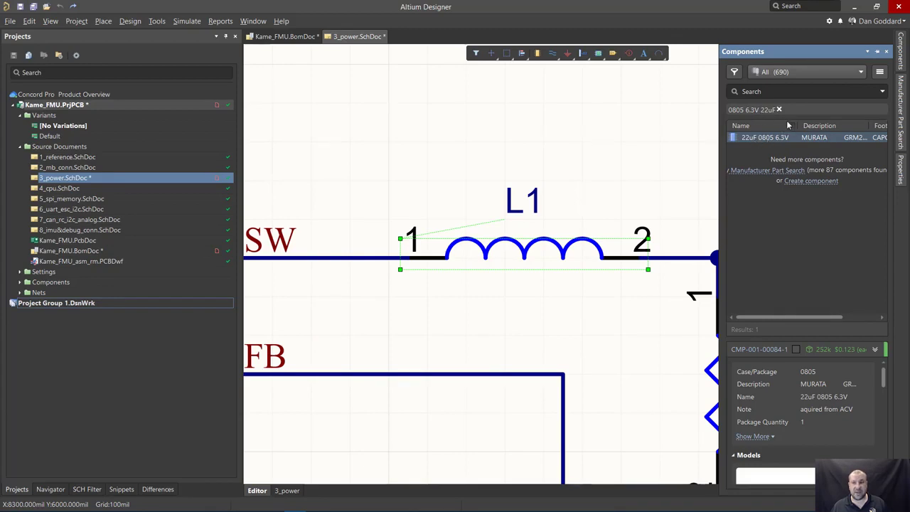
{"action": "left_click", "coordinate": [779, 109]}
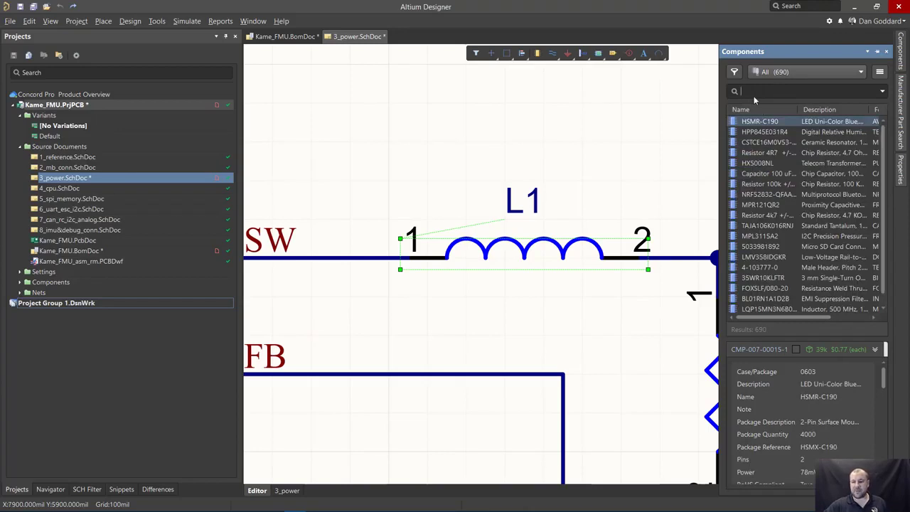
{"action": "type", "text": "22uF"}
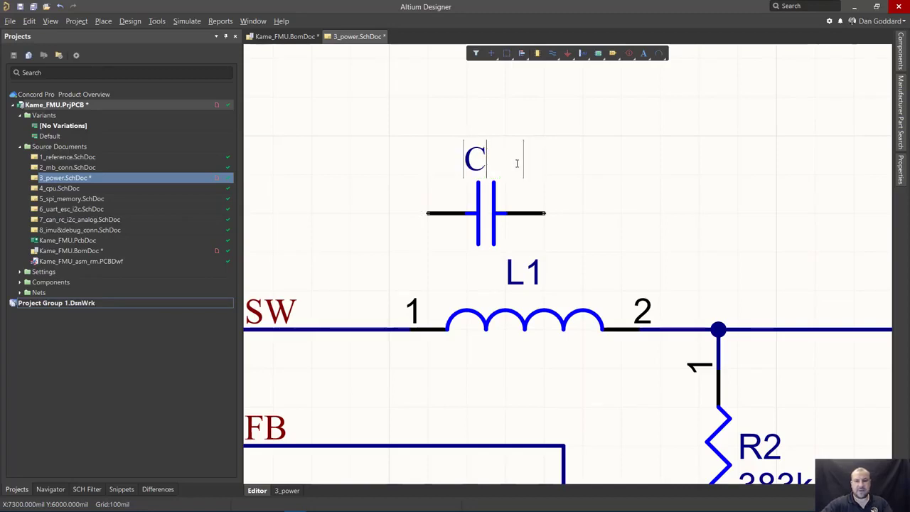
Designate the capacitor C999 and switch to the Kame_FMU.BomDoc BOM document
{"action": "type", "text": "999"}
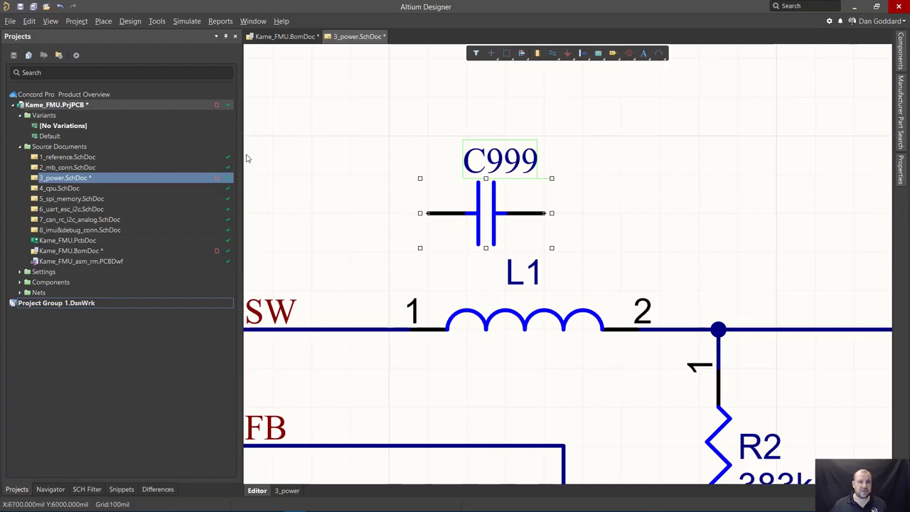
{"action": "left_click", "coordinate": [284, 37]}
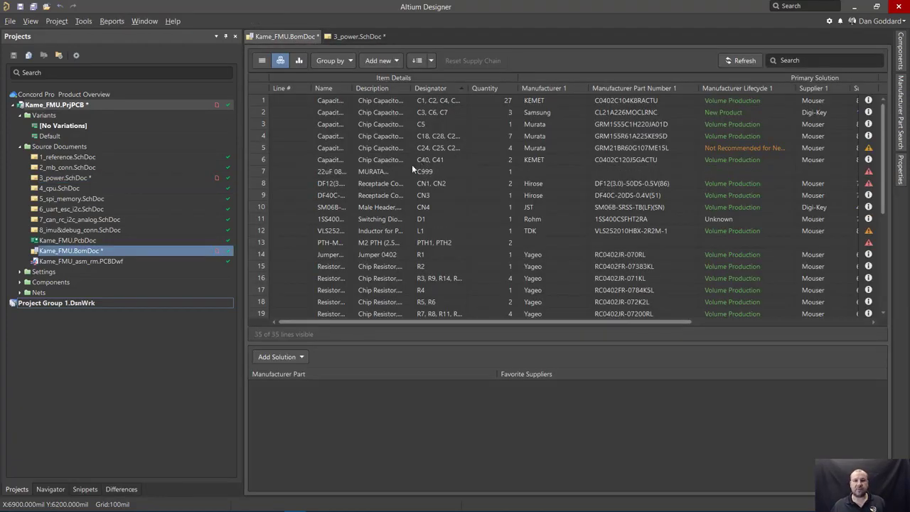
Show the part solutions for the C999 capacitor line in ActiveBOM
{"action": "left_click", "coordinate": [423, 171]}
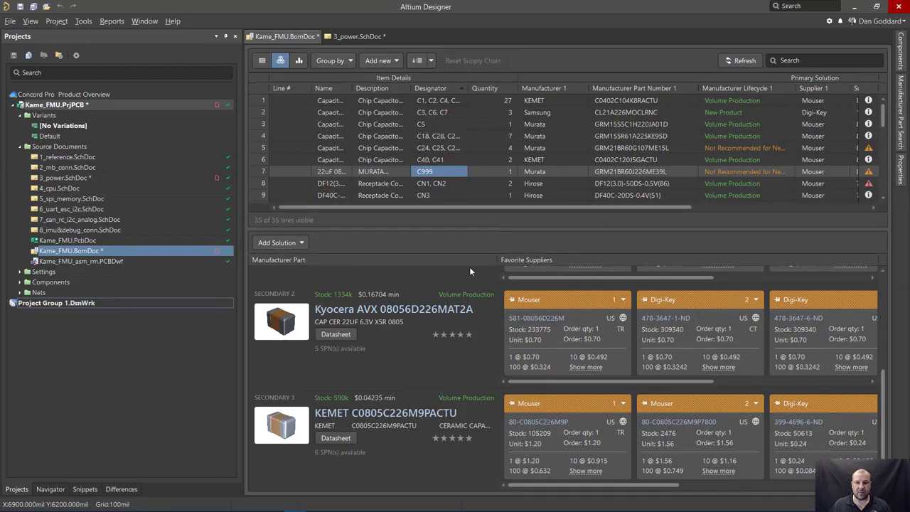
{"action": "mouse_move", "coordinate": [430, 400]}
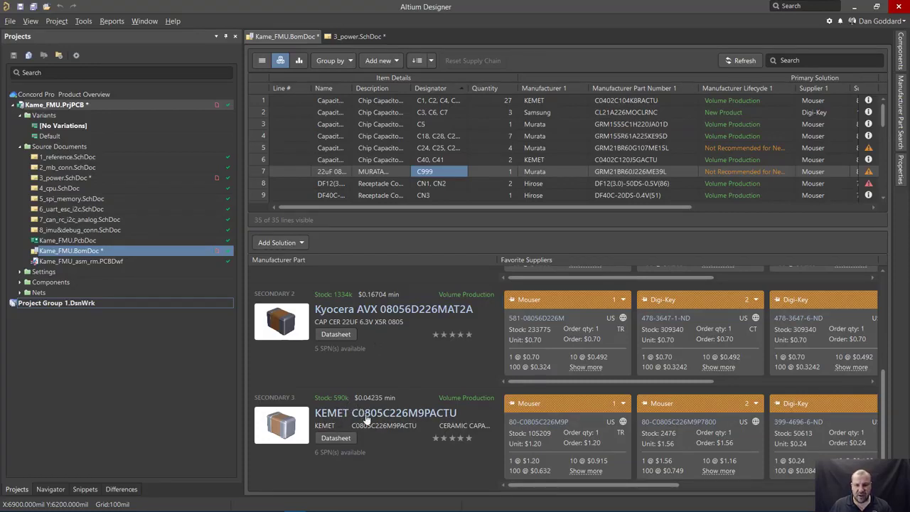
{"action": "mouse_move", "coordinate": [466, 438]}
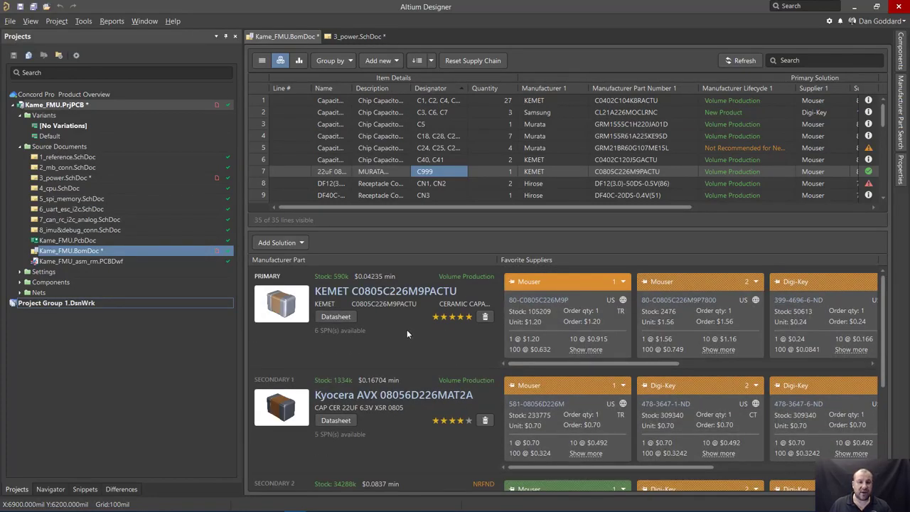
{"action": "mouse_move", "coordinate": [448, 330]}
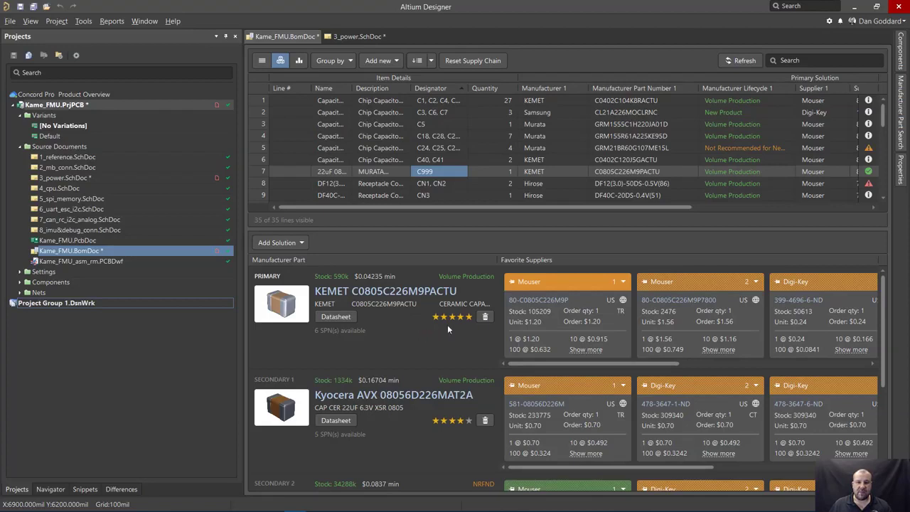
{"action": "mouse_move", "coordinate": [454, 333]}
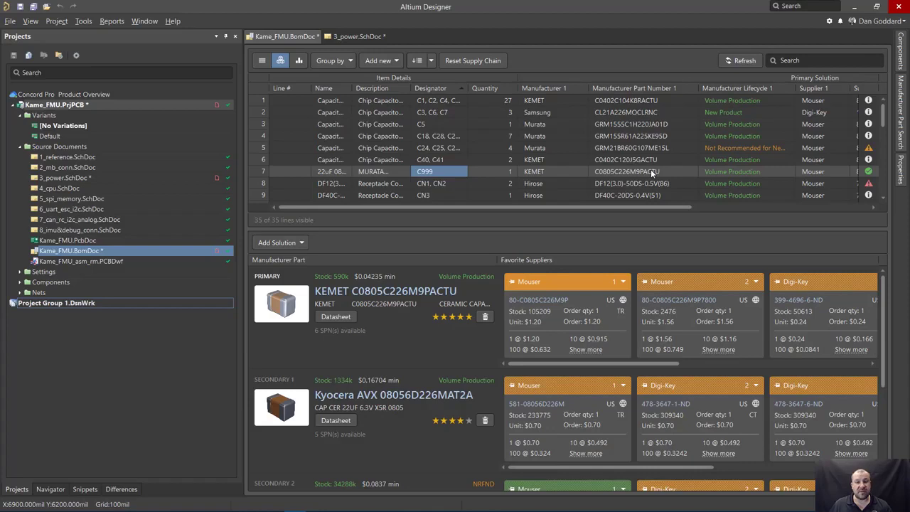
{"action": "mouse_move", "coordinate": [652, 173]}
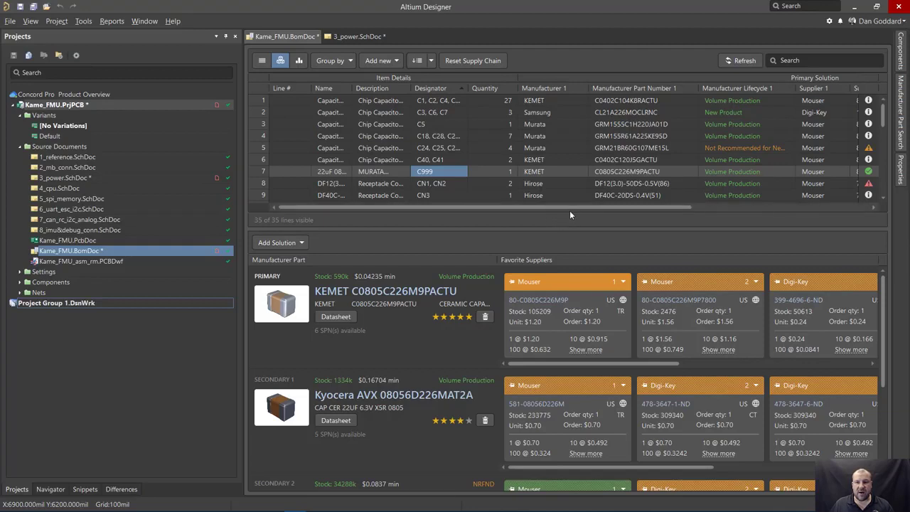
{"action": "mouse_move", "coordinate": [561, 100]}
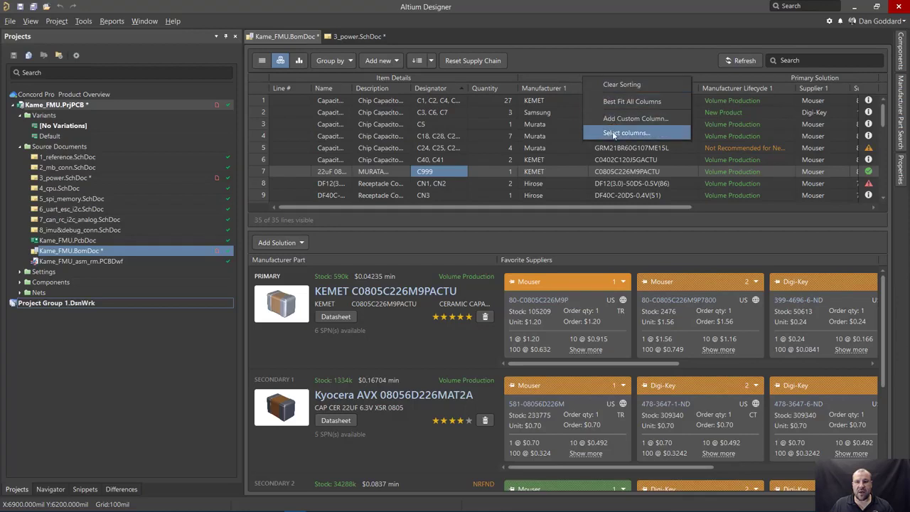
Enable the Revision Status and Revision State columns via the column chooser searched for 'Revis'
{"action": "left_click", "coordinate": [626, 134]}
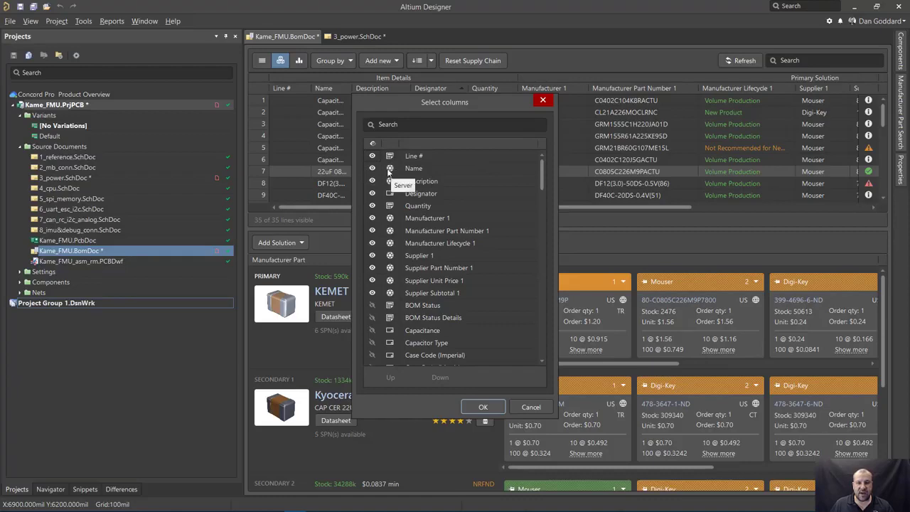
{"action": "mouse_move", "coordinate": [398, 152]}
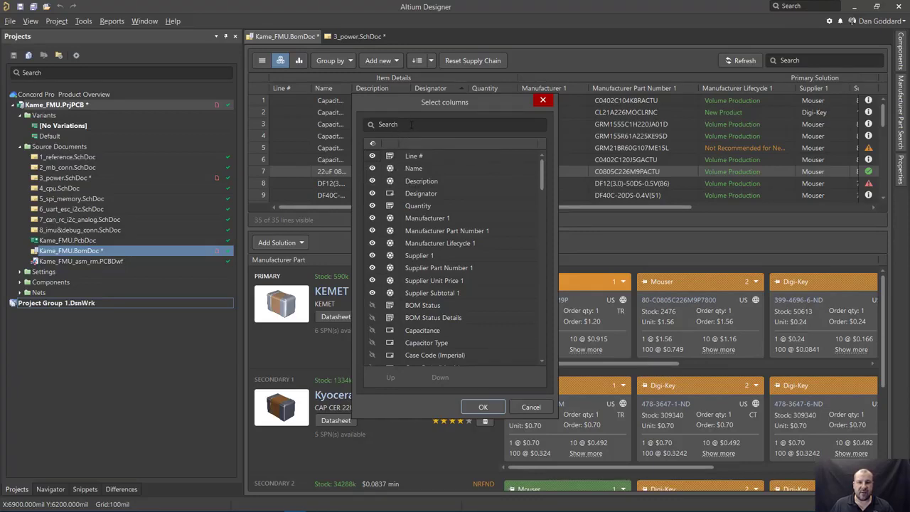
{"action": "left_click", "coordinate": [455, 126]}
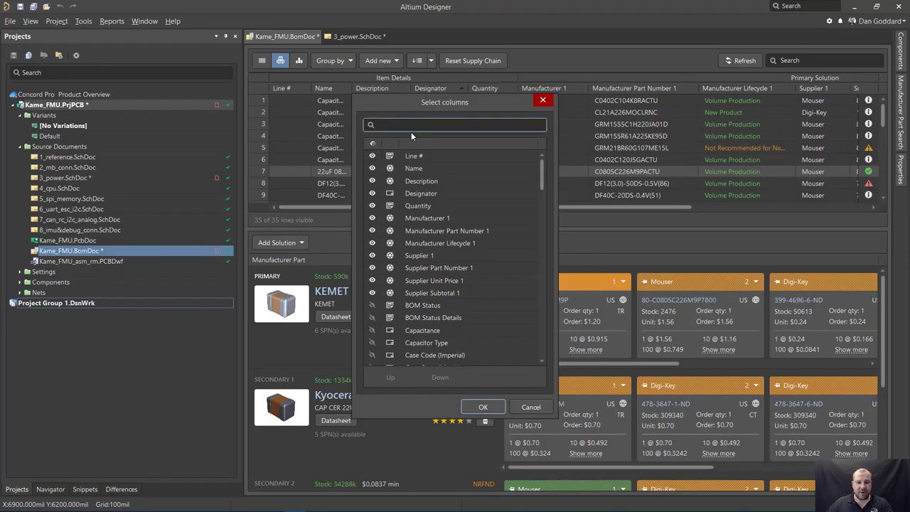
{"action": "type", "text": "Revis"}
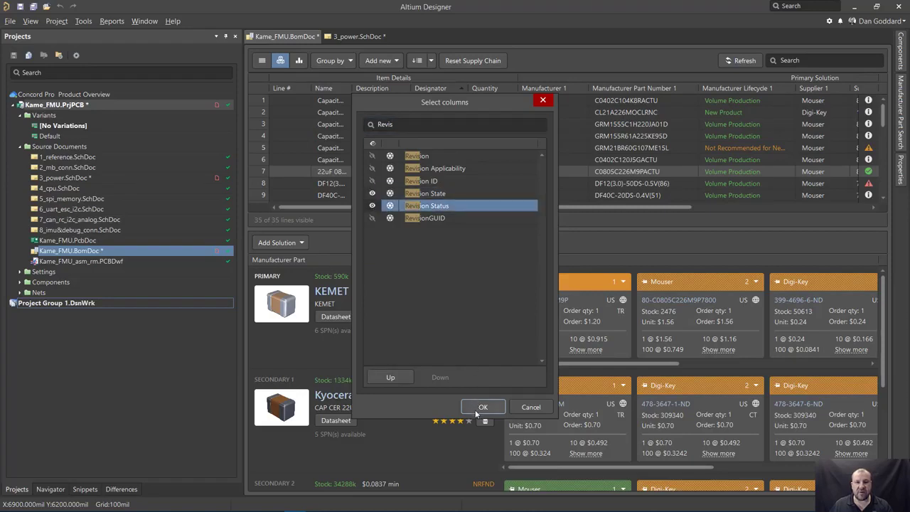
{"action": "left_click", "coordinate": [483, 407]}
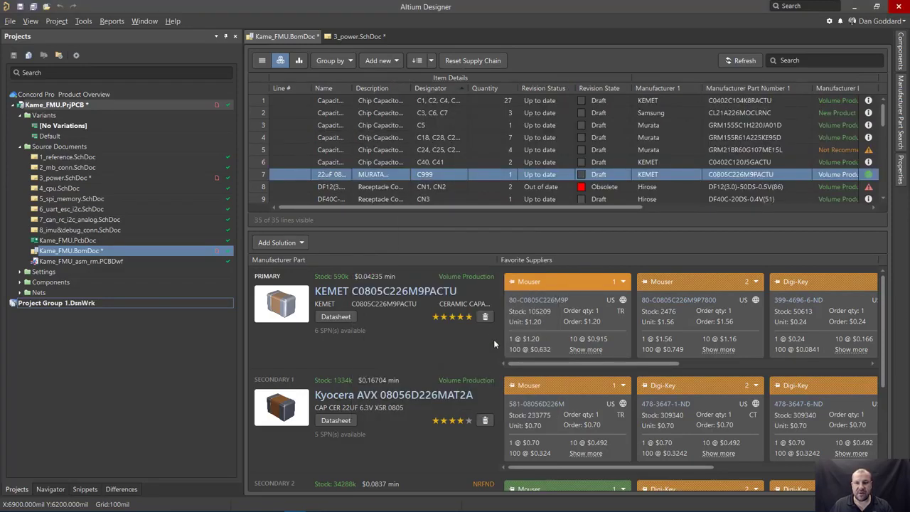
{"action": "mouse_move", "coordinate": [613, 199]}
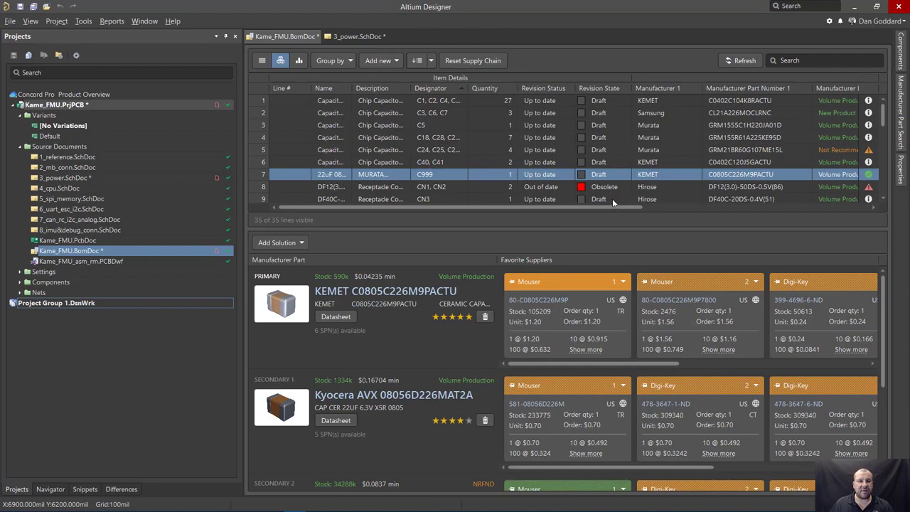
{"action": "mouse_move", "coordinate": [602, 105]}
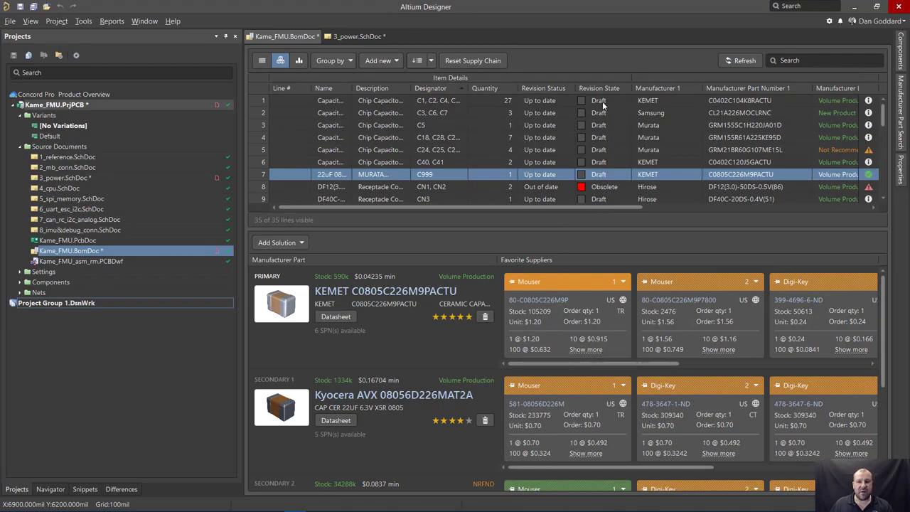
{"action": "mouse_move", "coordinate": [543, 88]}
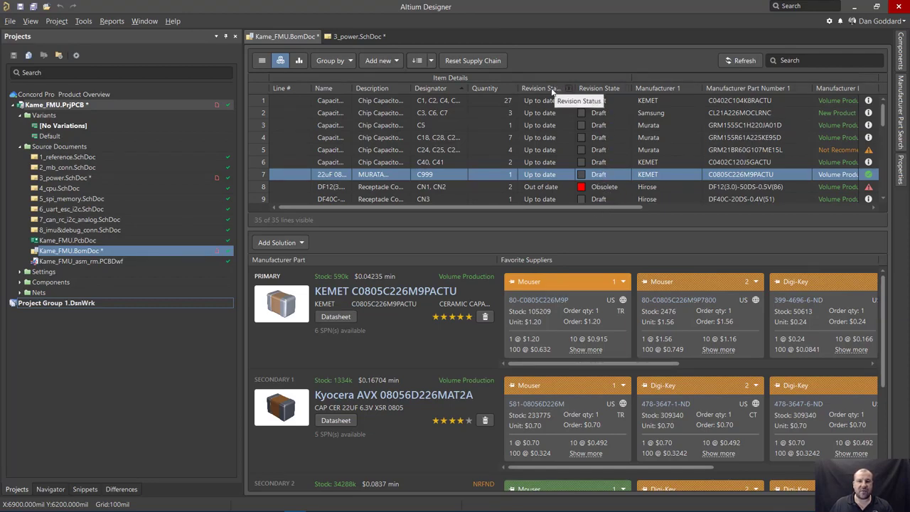
{"action": "mouse_move", "coordinate": [480, 205]}
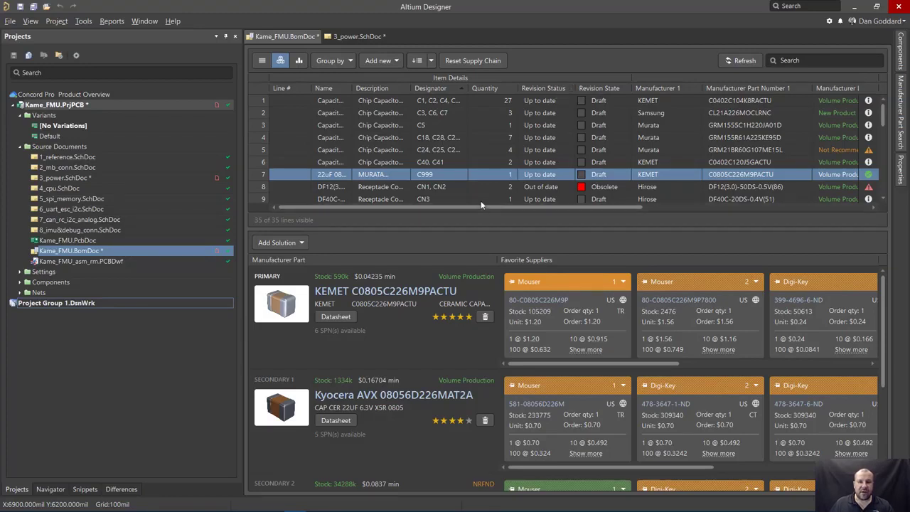
{"action": "mouse_move", "coordinate": [543, 155]}
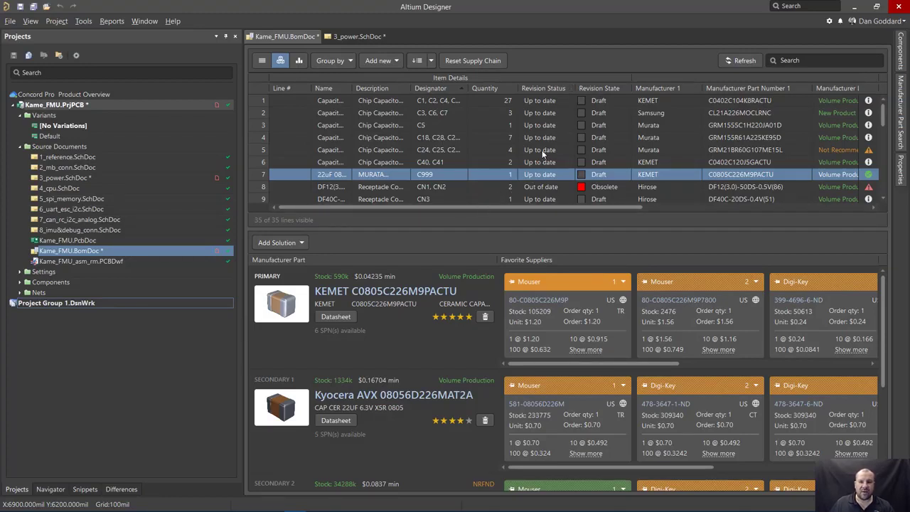
{"action": "scroll", "scroll_direction": "down", "scroll_amount": 3}
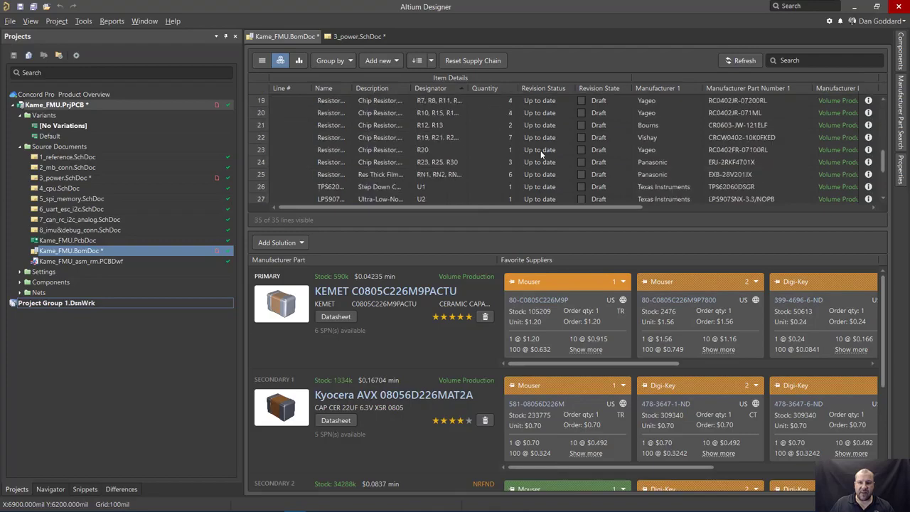
{"action": "scroll", "scroll_direction": "down", "scroll_amount": 3}
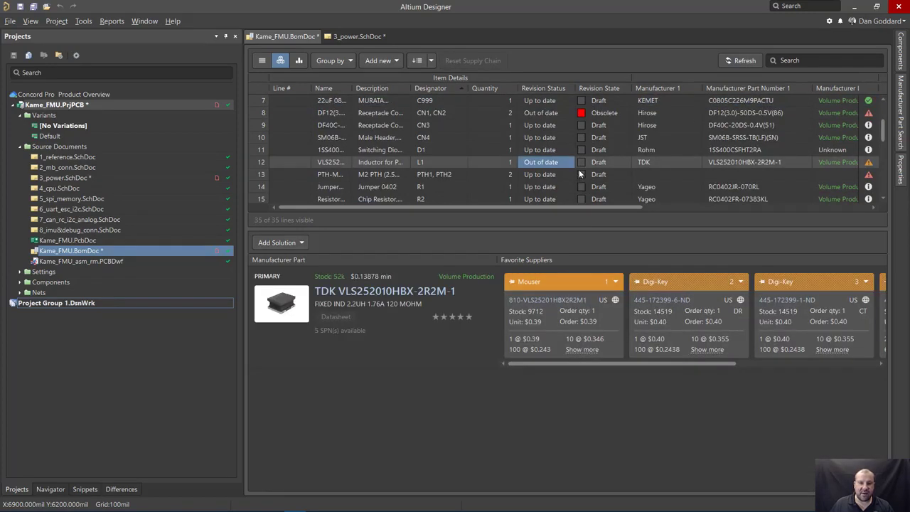
{"action": "mouse_move", "coordinate": [575, 174]}
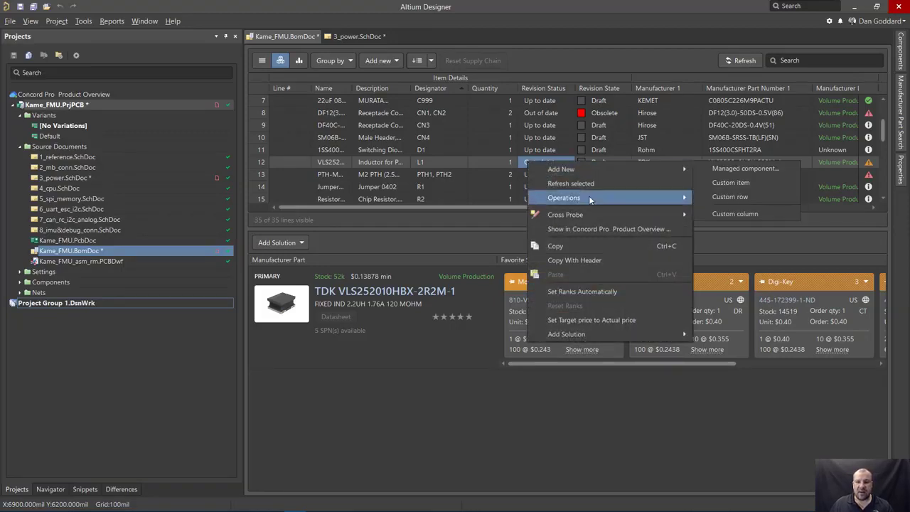
{"action": "mouse_move", "coordinate": [590, 198]}
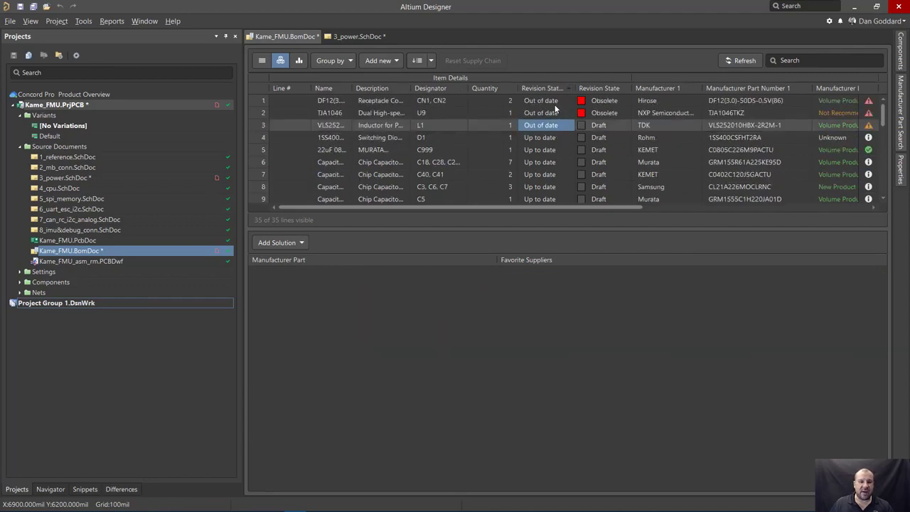
Update the three out-of-date BOM items to their latest revision and refresh them
{"action": "left_click", "coordinate": [330, 100]}
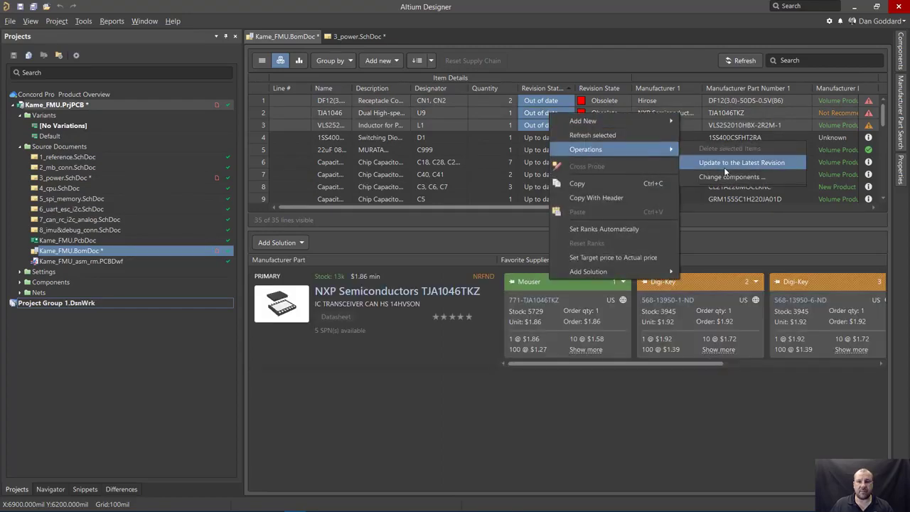
{"action": "left_click", "coordinate": [742, 162]}
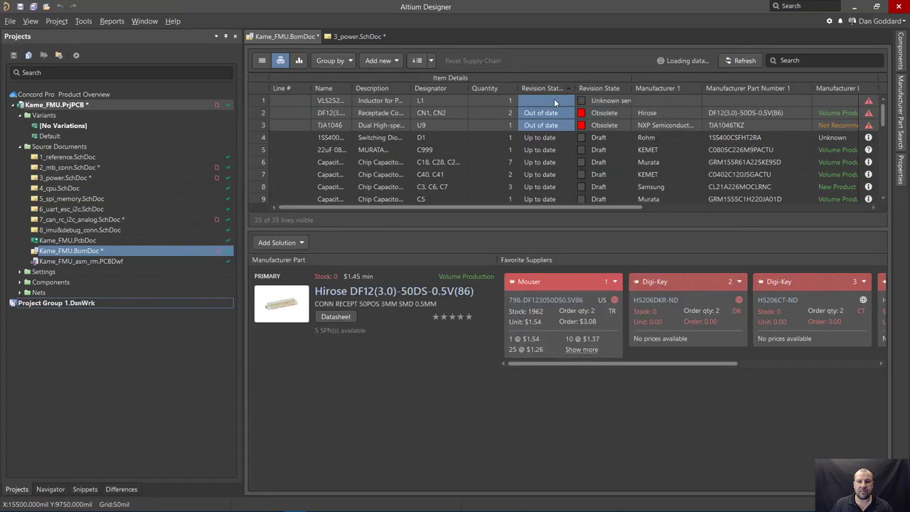
{"action": "right_click", "coordinate": [547, 100]}
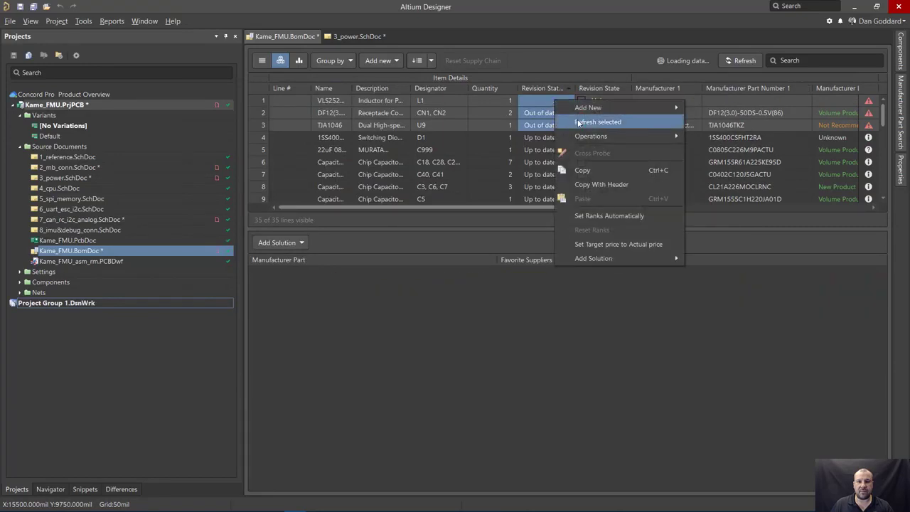